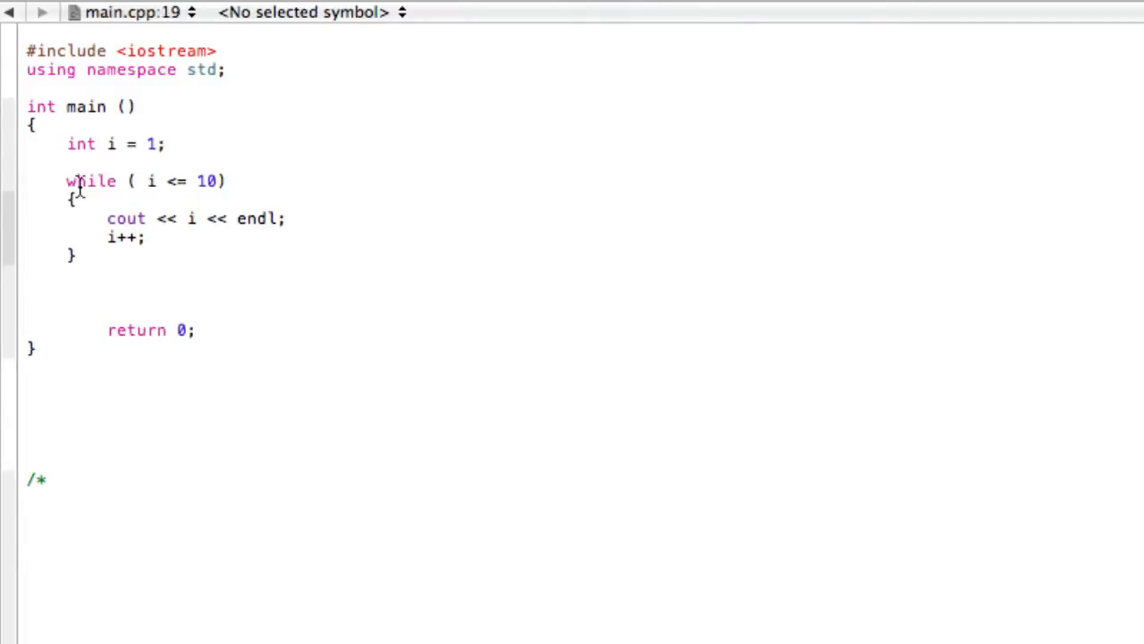
# - Close the Terminal window showing the numbers 1 through 10 to return to Xcode
pyautogui.moveTo(66, 143); pyautogui.dragTo(204, 255)
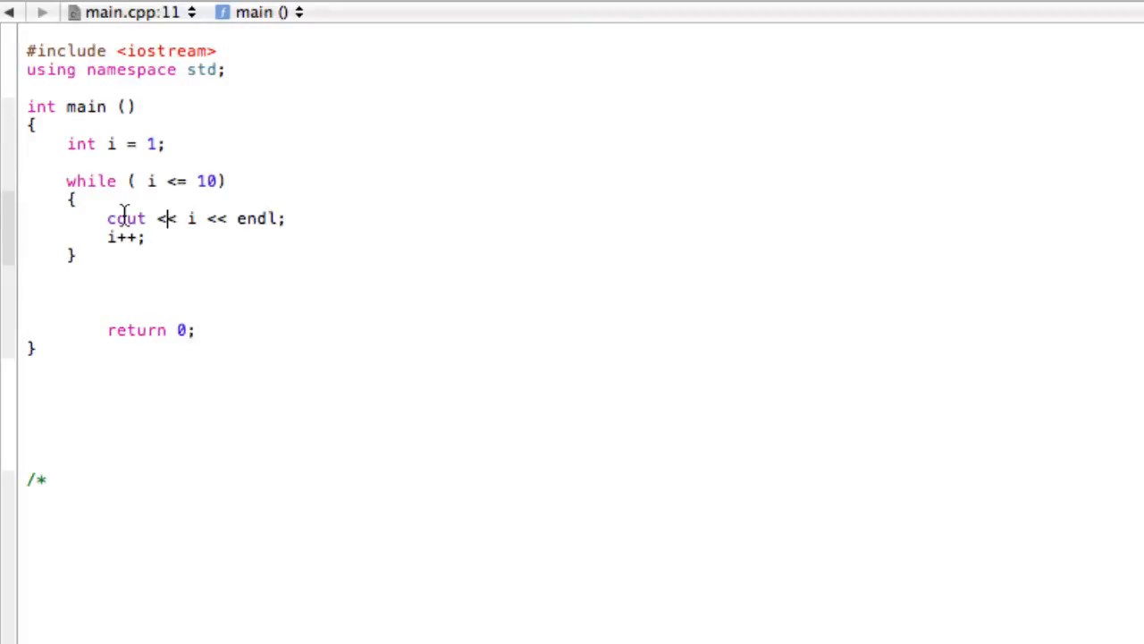
pyautogui.moveTo(110, 143)
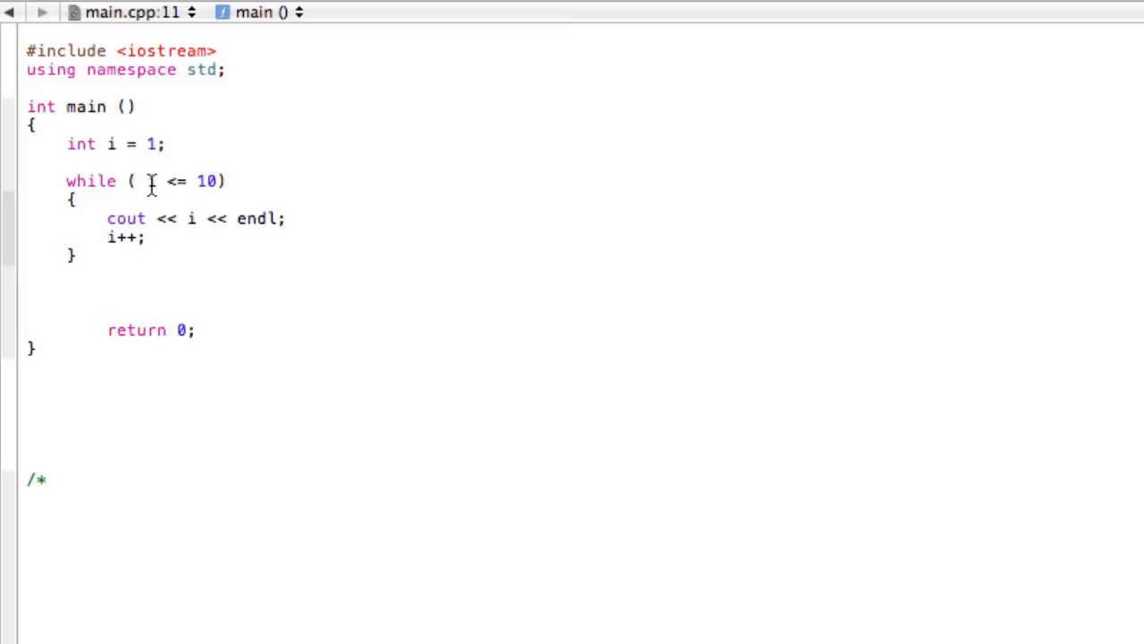
pyautogui.moveTo(212, 186)
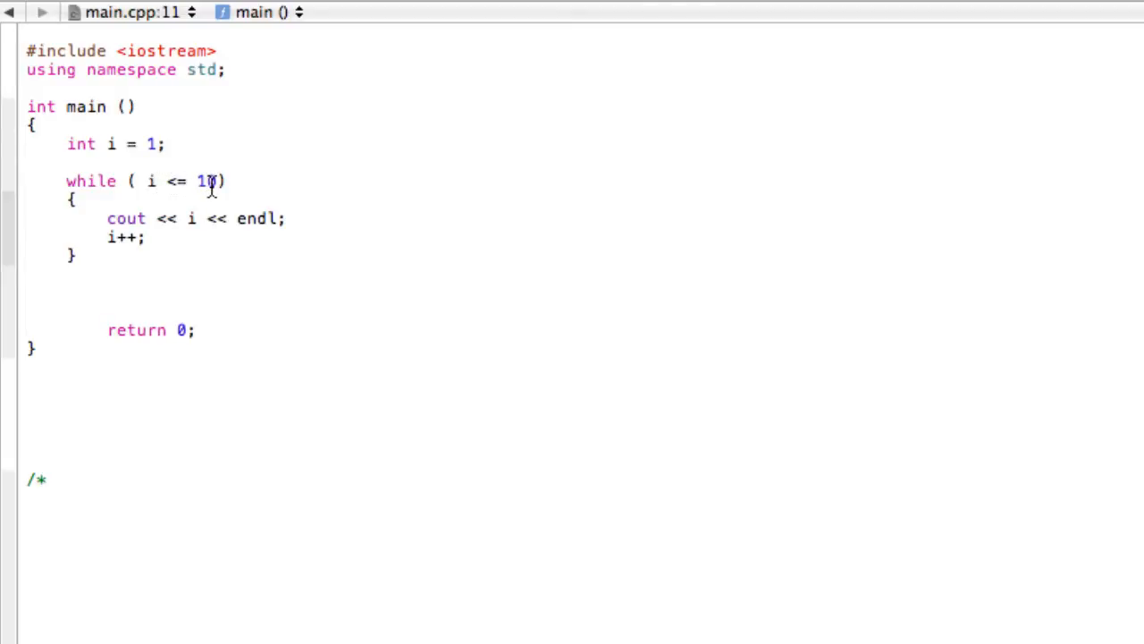
pyautogui.moveTo(188, 221)
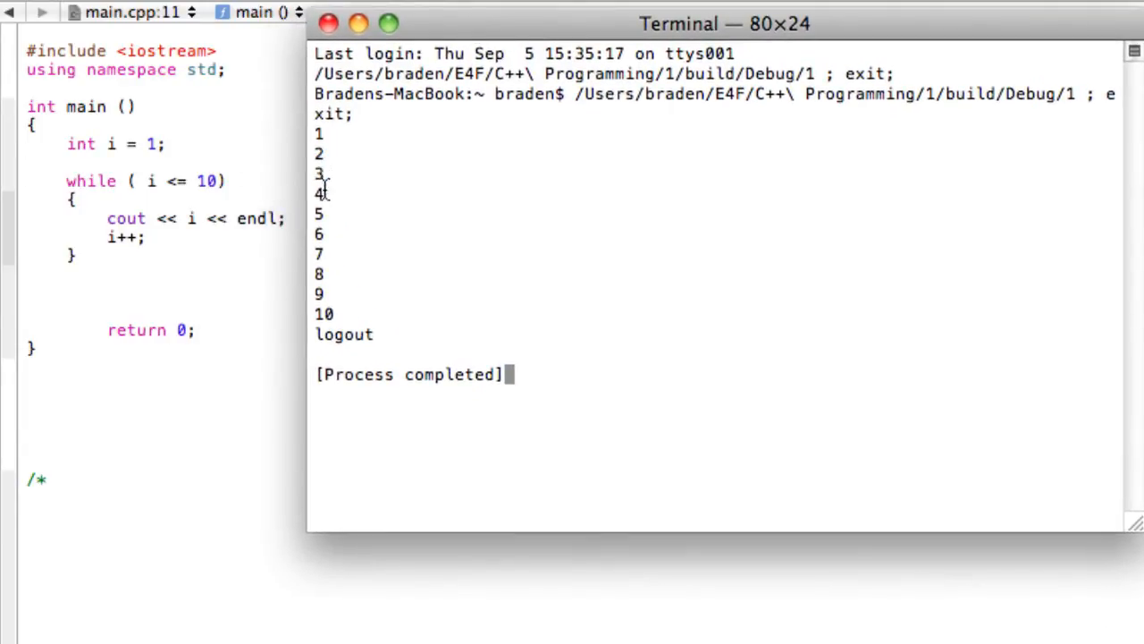
pyautogui.moveTo(335, 314)
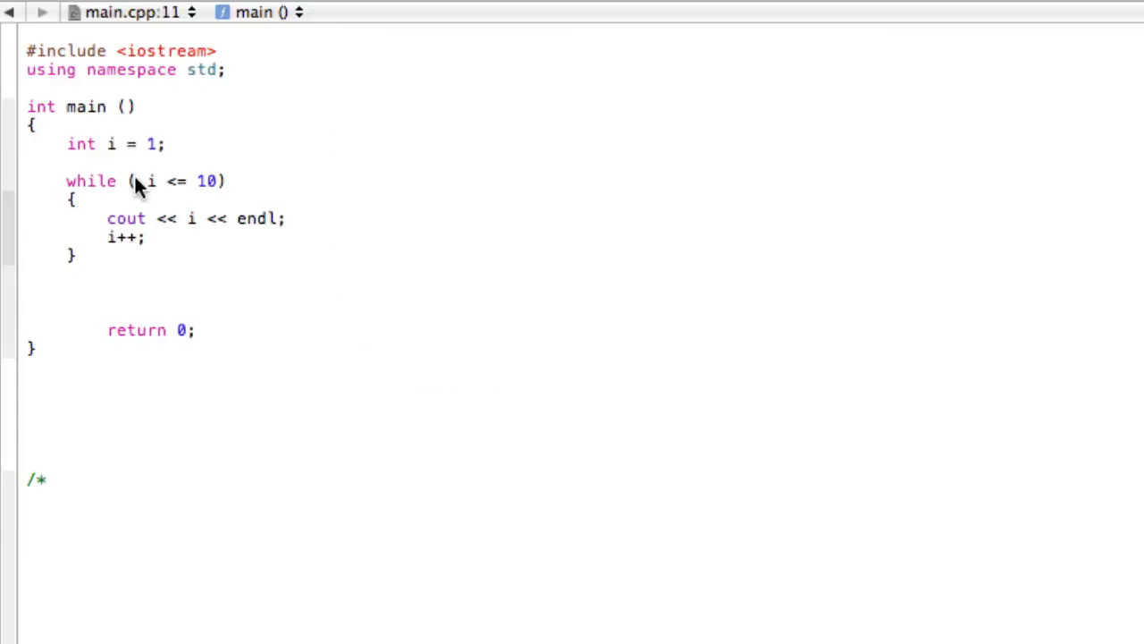
pyautogui.moveTo(159, 262)
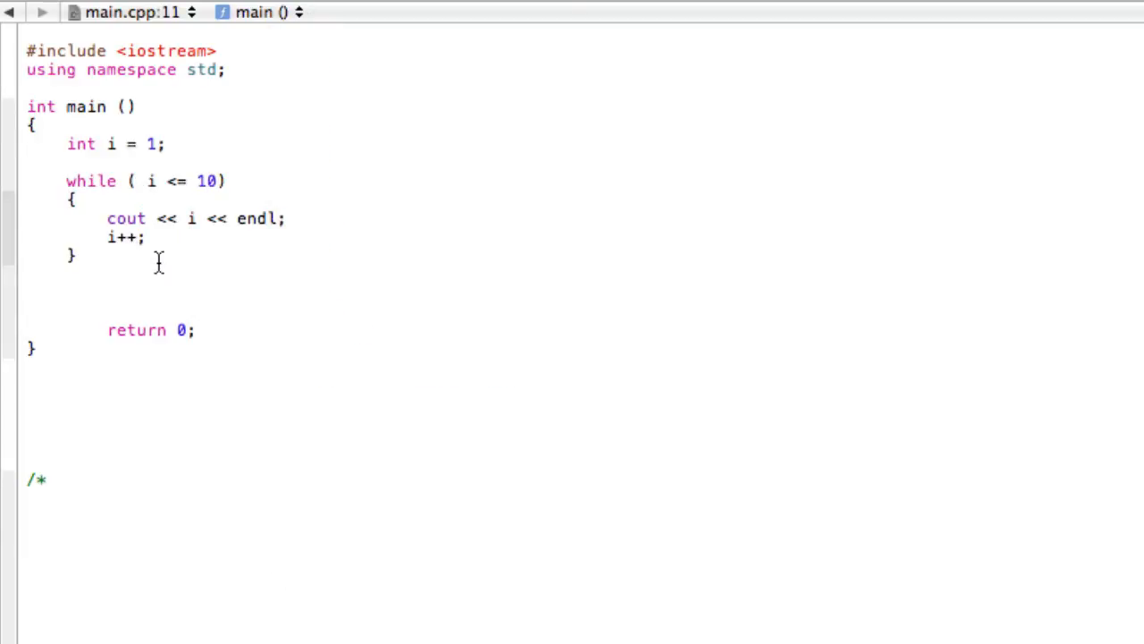
pyautogui.moveTo(177, 255)
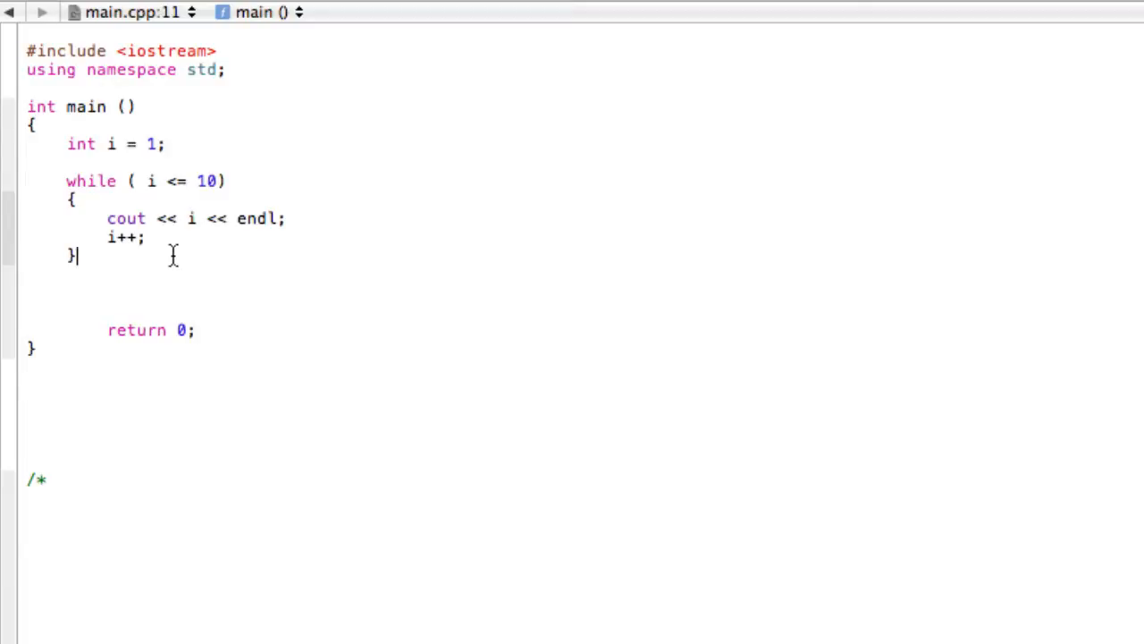
# - Select the while loop in main and remove it from there
pyautogui.moveTo(66, 144); pyautogui.dragTo(76, 257)
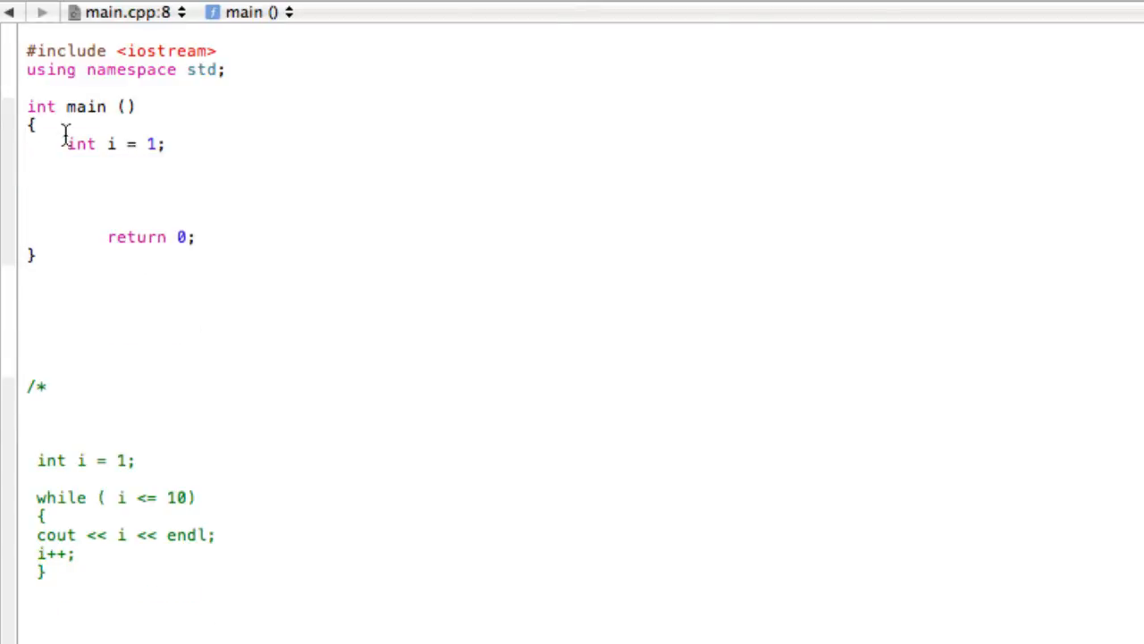
pyautogui.press('Backspace')
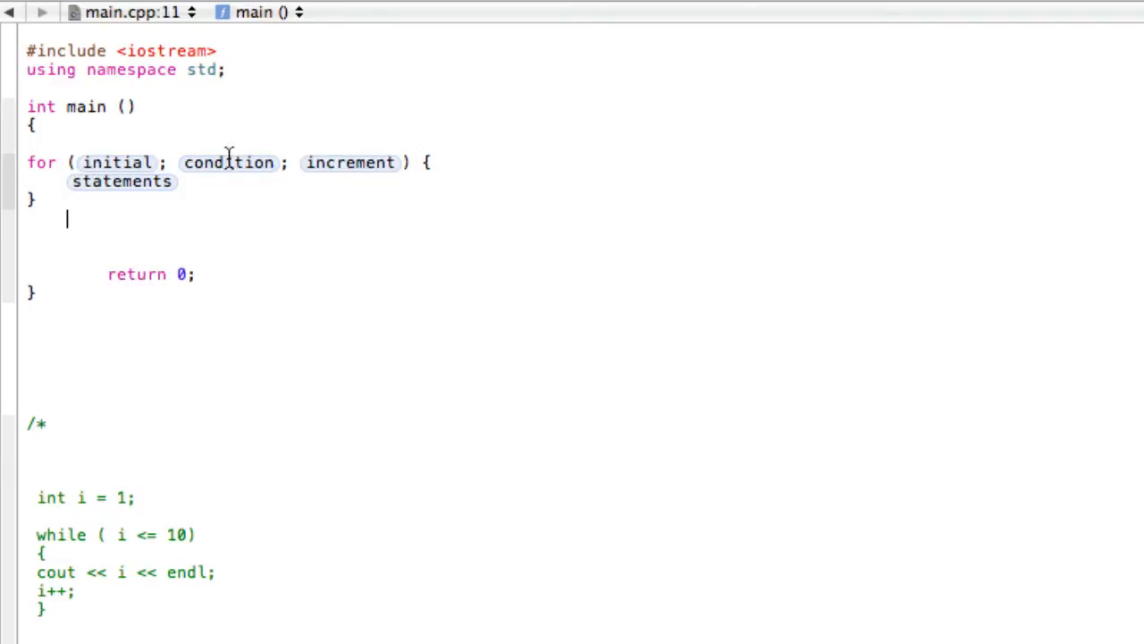
pyautogui.moveTo(127, 168)
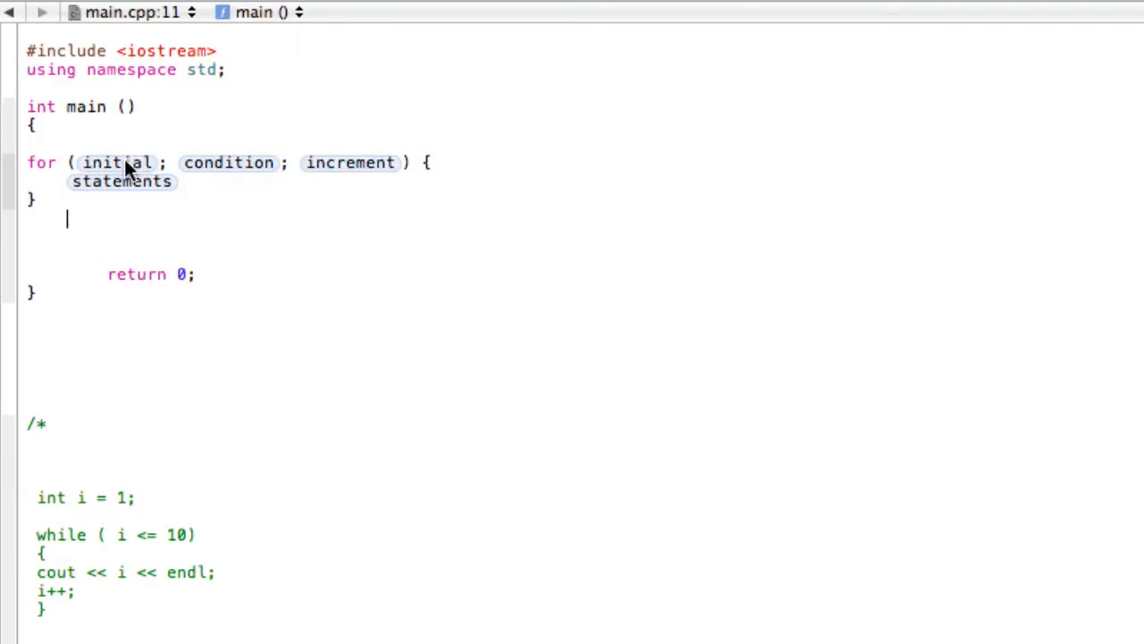
pyautogui.moveTo(358, 170)
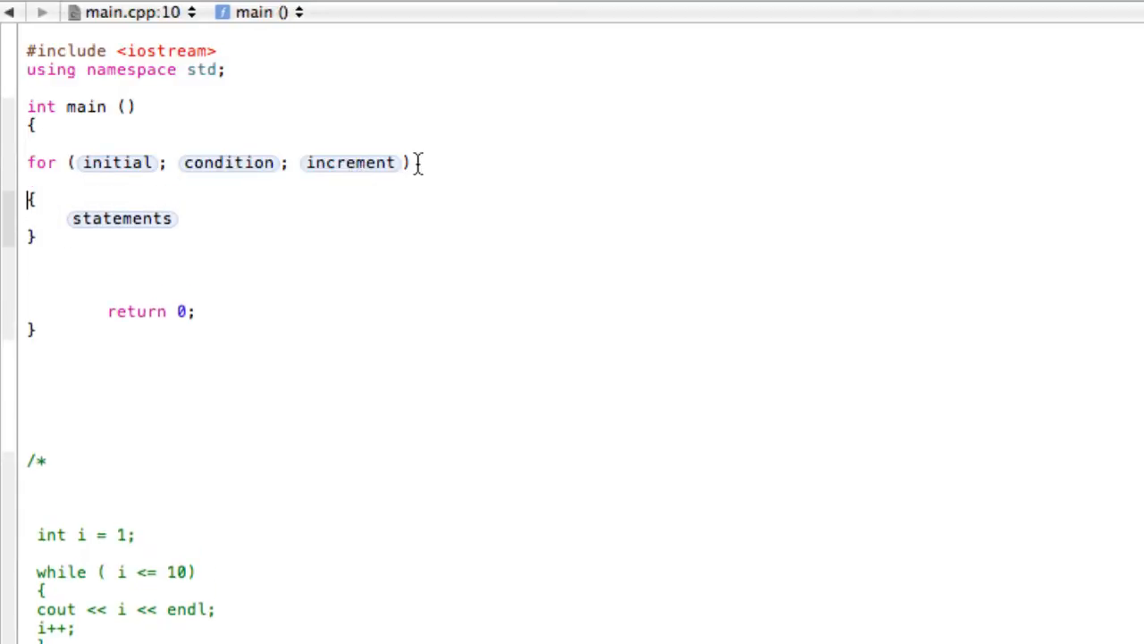
# - Fill the for loop's initial placeholder with int i = 1
pyautogui.doubleClick(116, 161)
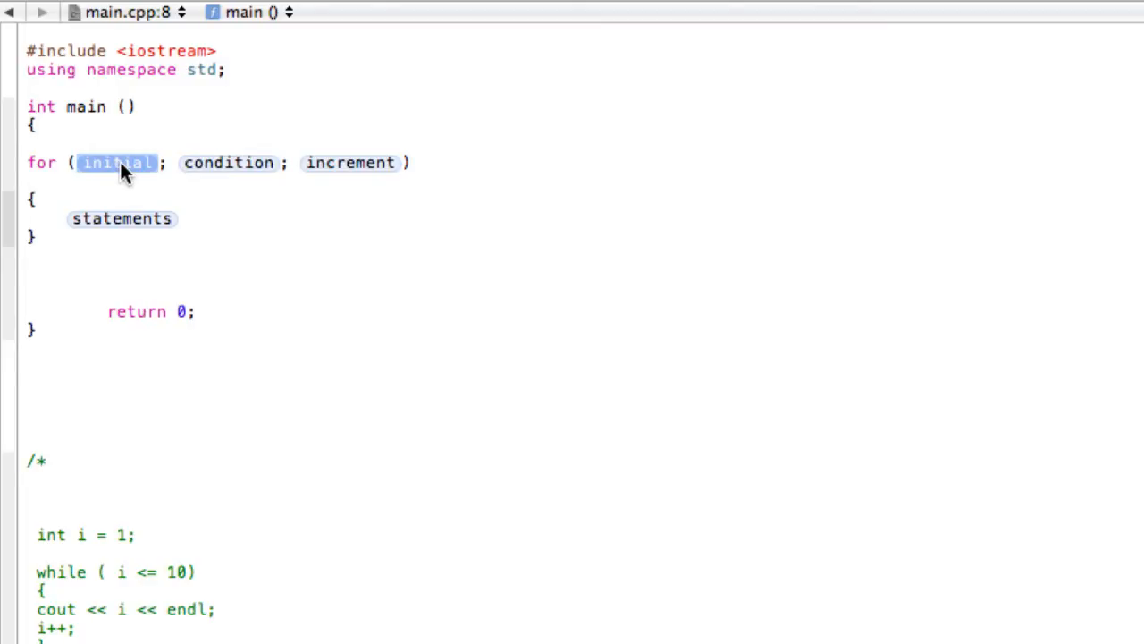
pyautogui.write('int i')
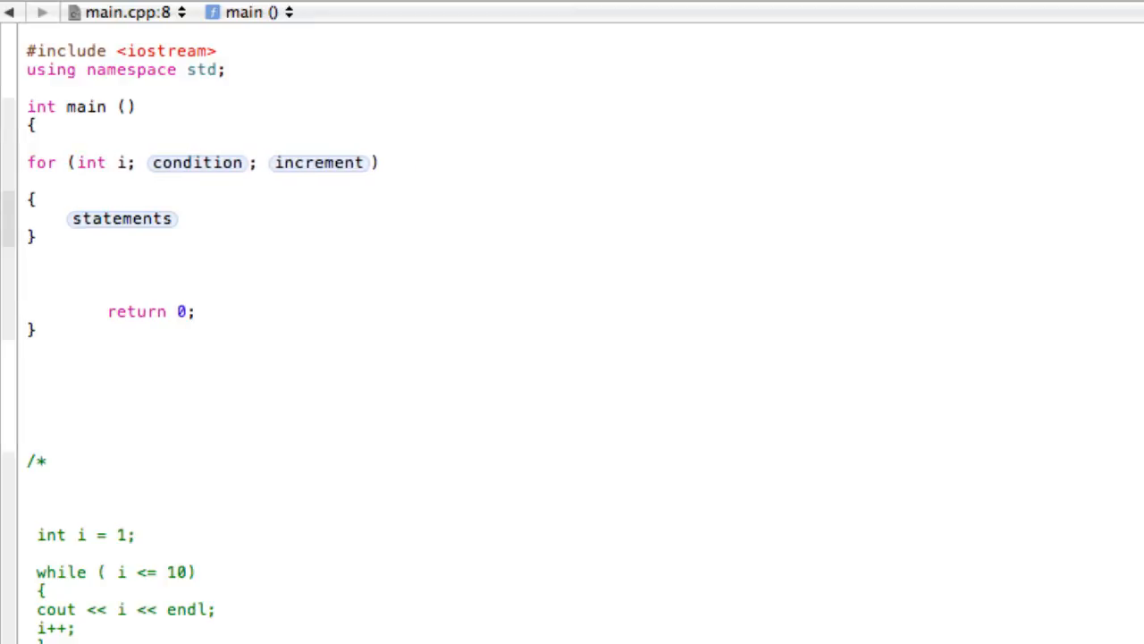
pyautogui.write('= 1')
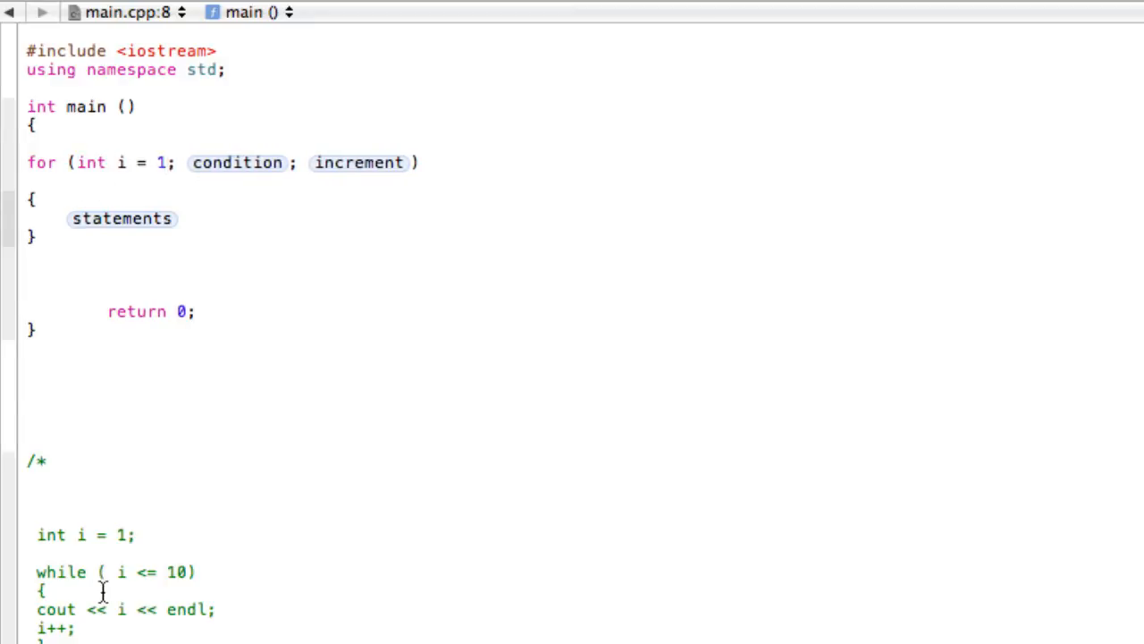
pyautogui.moveTo(141, 259)
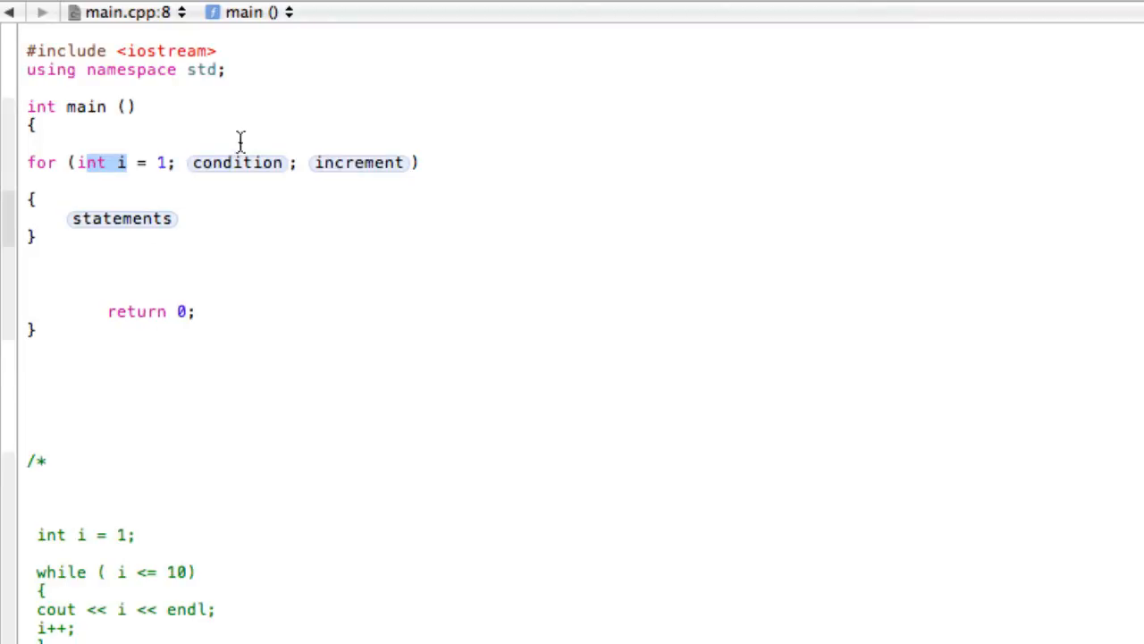
# - Set the loop condition to i <= 10 and the increment to i++
pyautogui.doubleClick(237, 163)
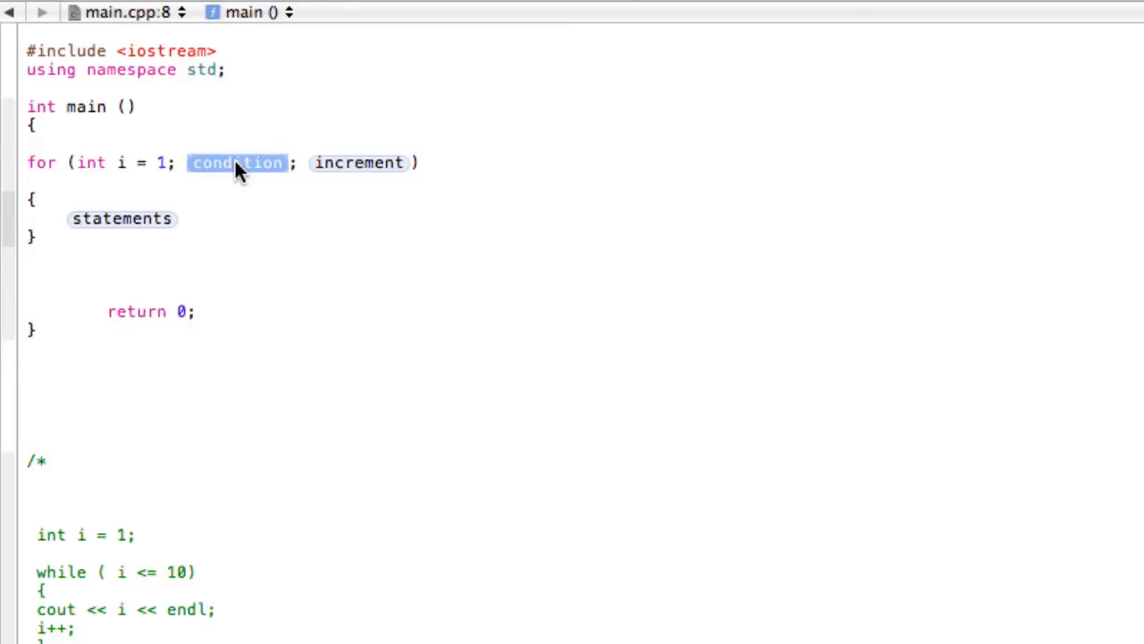
pyautogui.moveTo(121, 581)
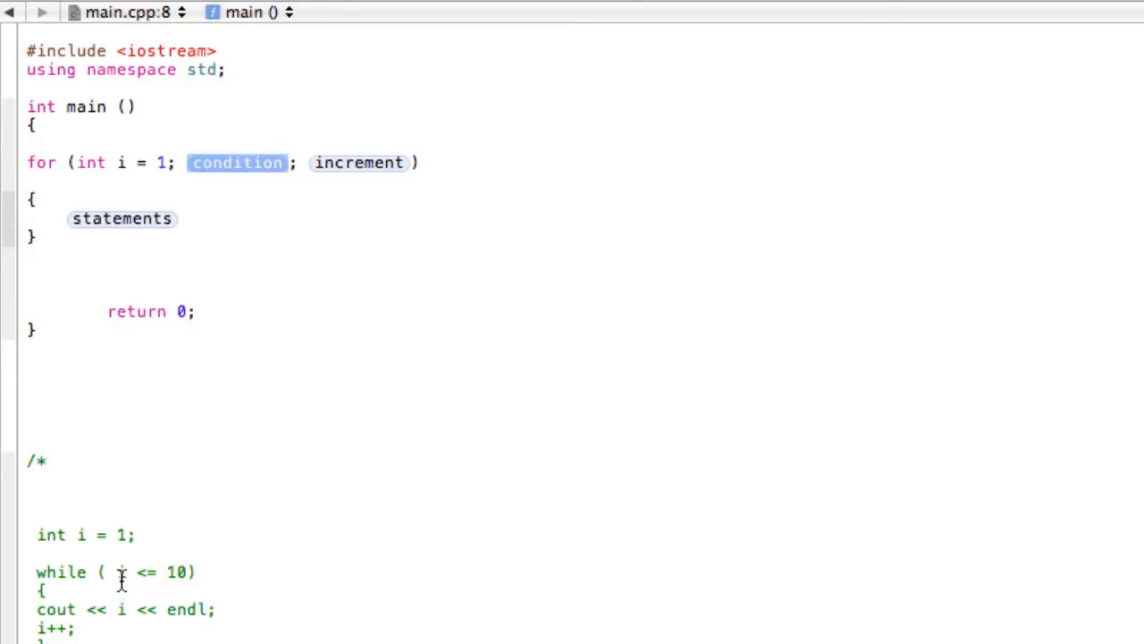
pyautogui.moveTo(192, 311)
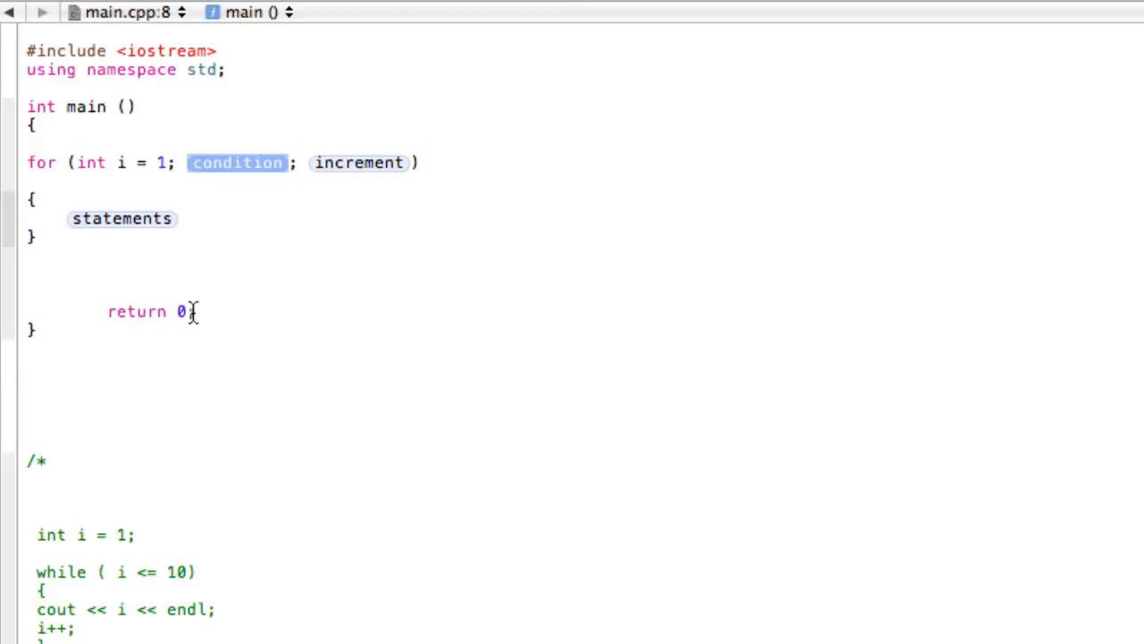
pyautogui.moveTo(203, 270)
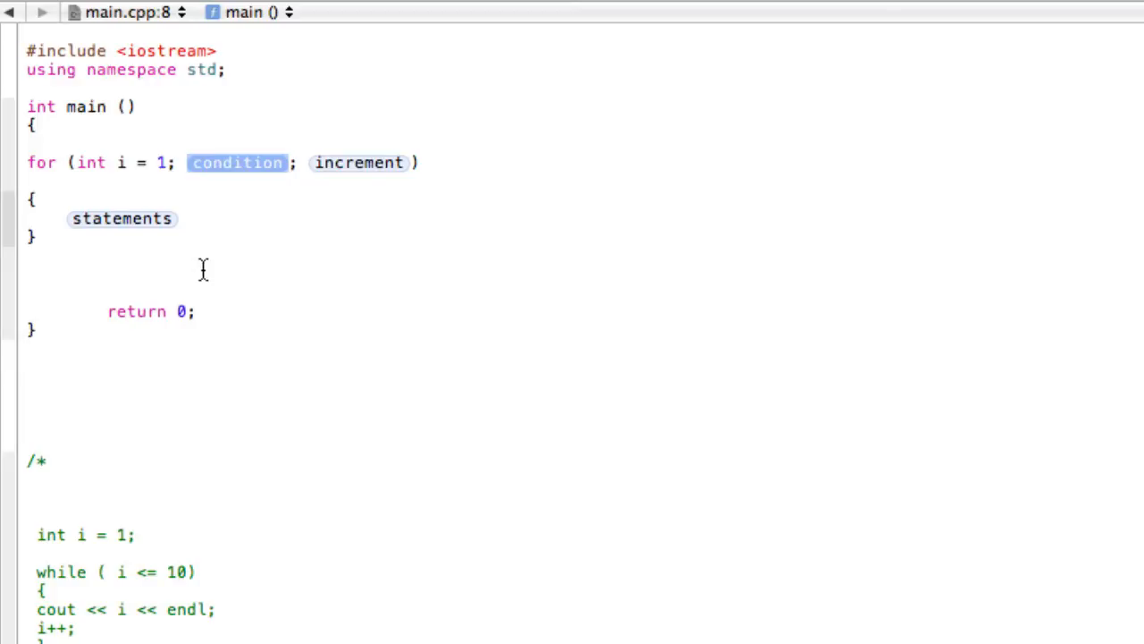
pyautogui.write('i <')
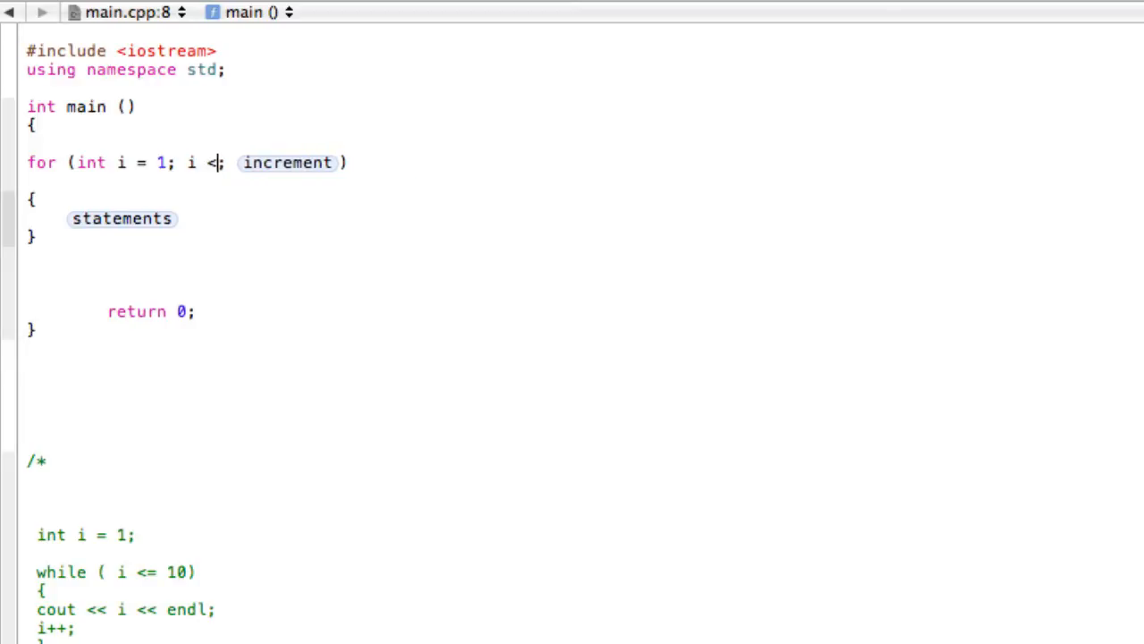
pyautogui.write('= 10')
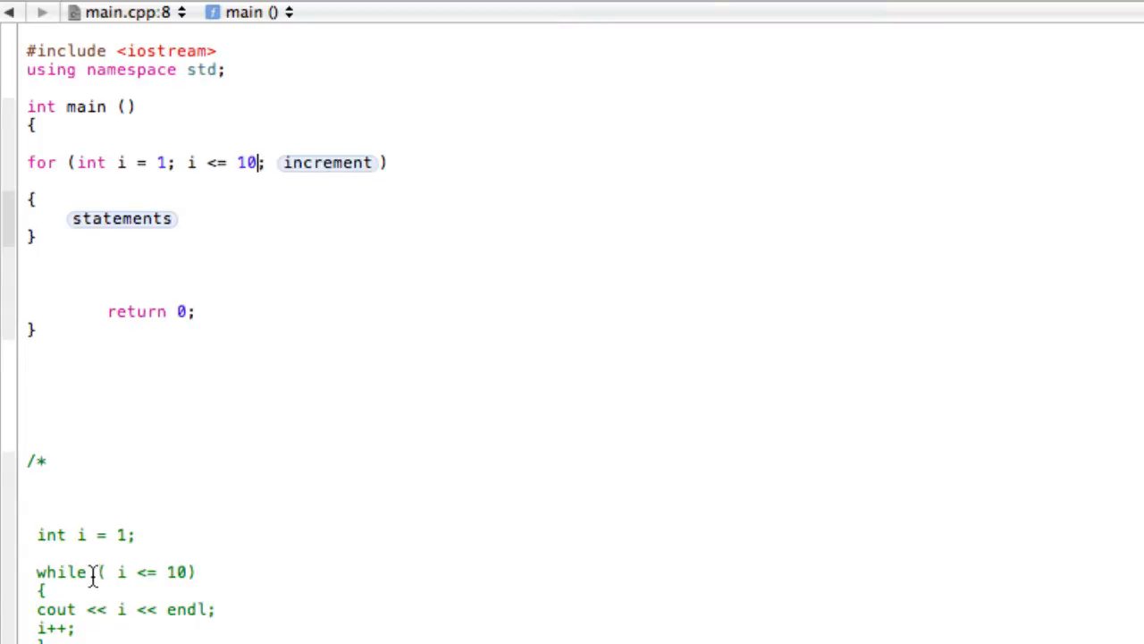
pyautogui.doubleClick(327, 163)
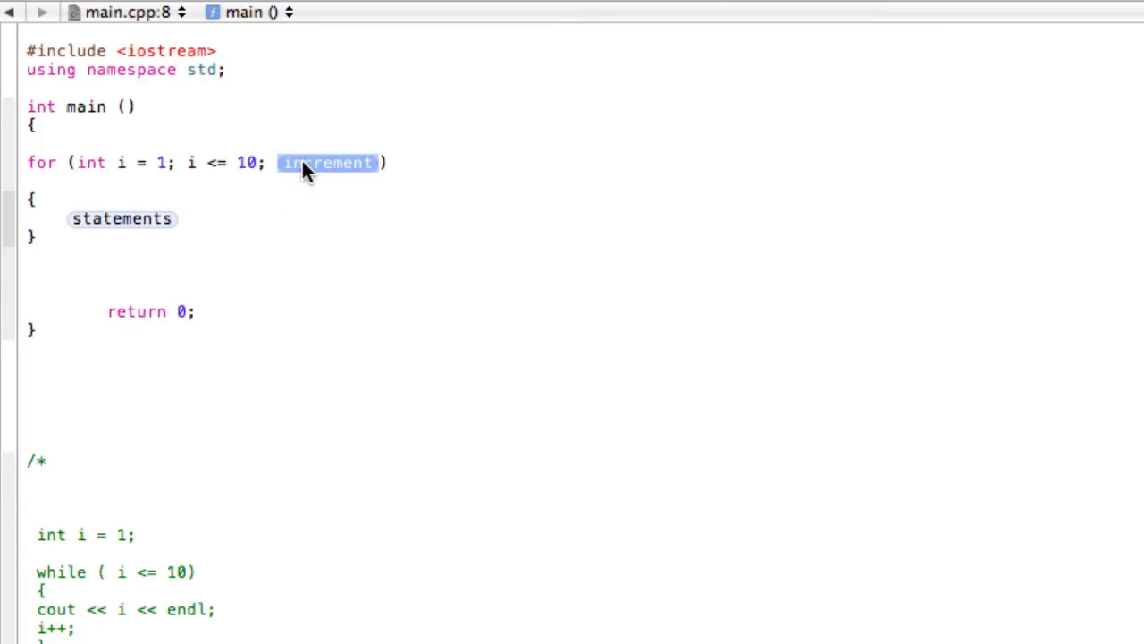
pyautogui.moveTo(195, 223)
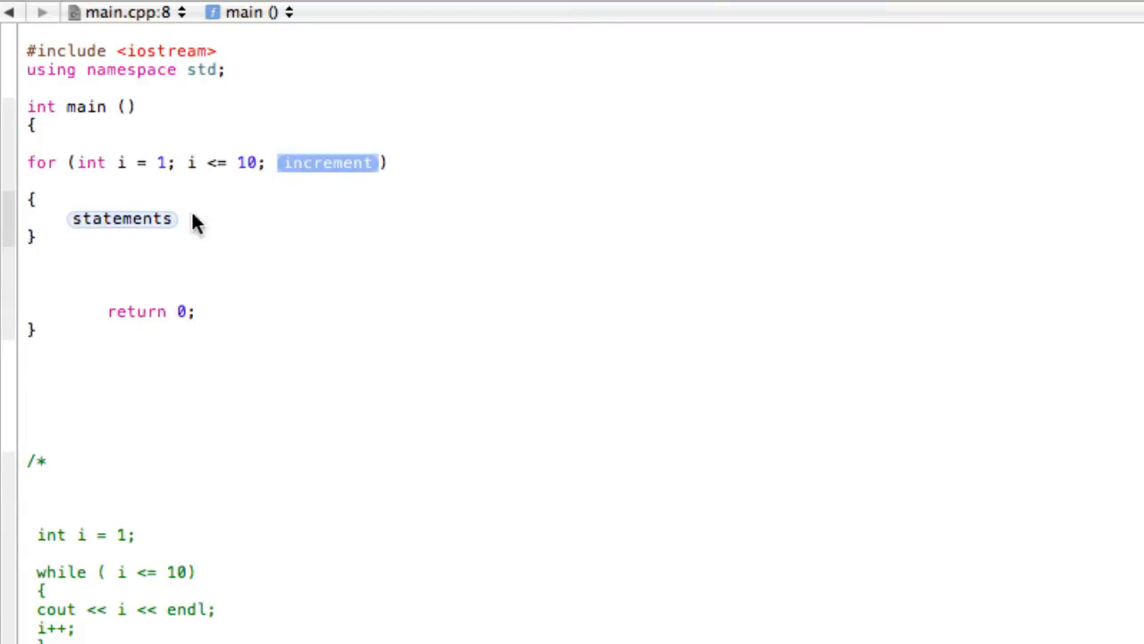
pyautogui.moveTo(355, 172)
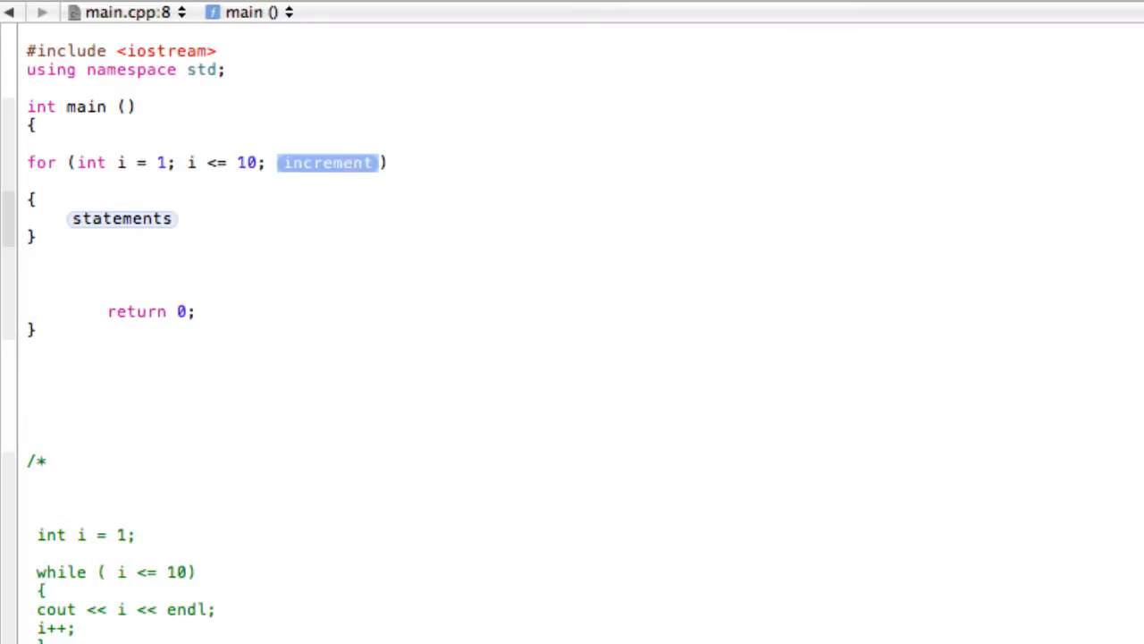
pyautogui.write('i++')
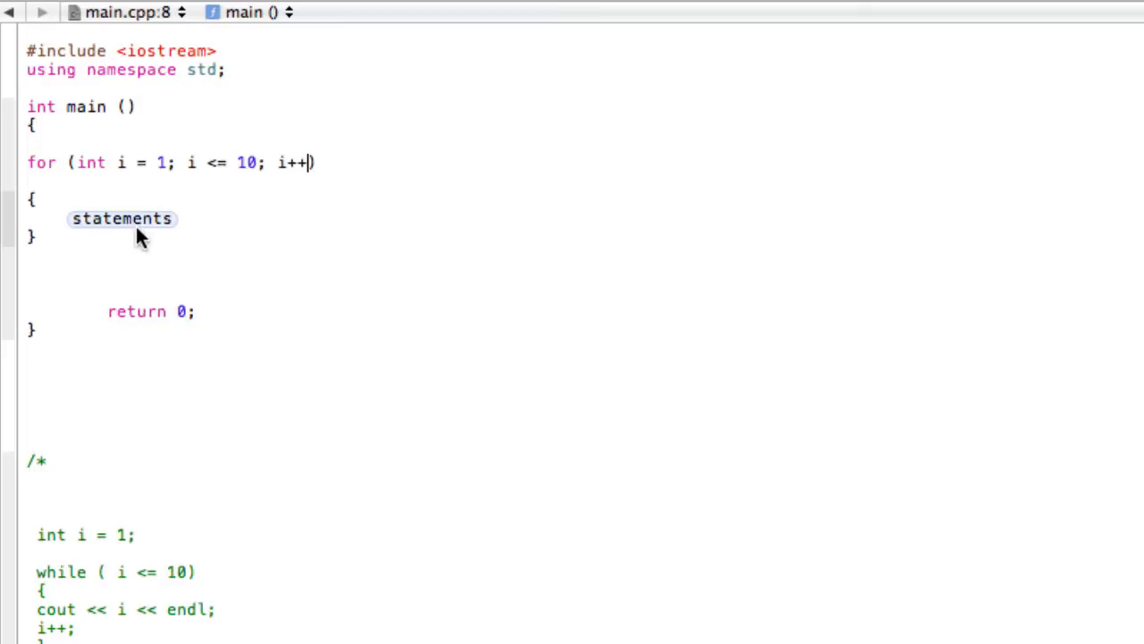
# - Make the loop body print i followed by endl
pyautogui.doubleClick(122, 218)
pyautogui.write('cout')
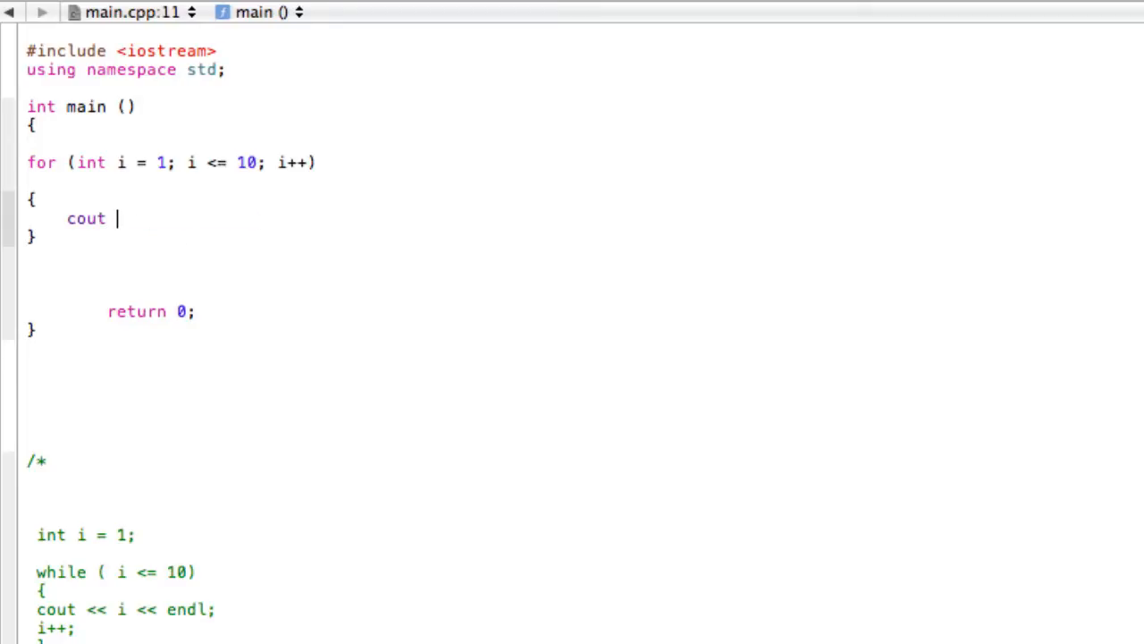
pyautogui.write('<< i')
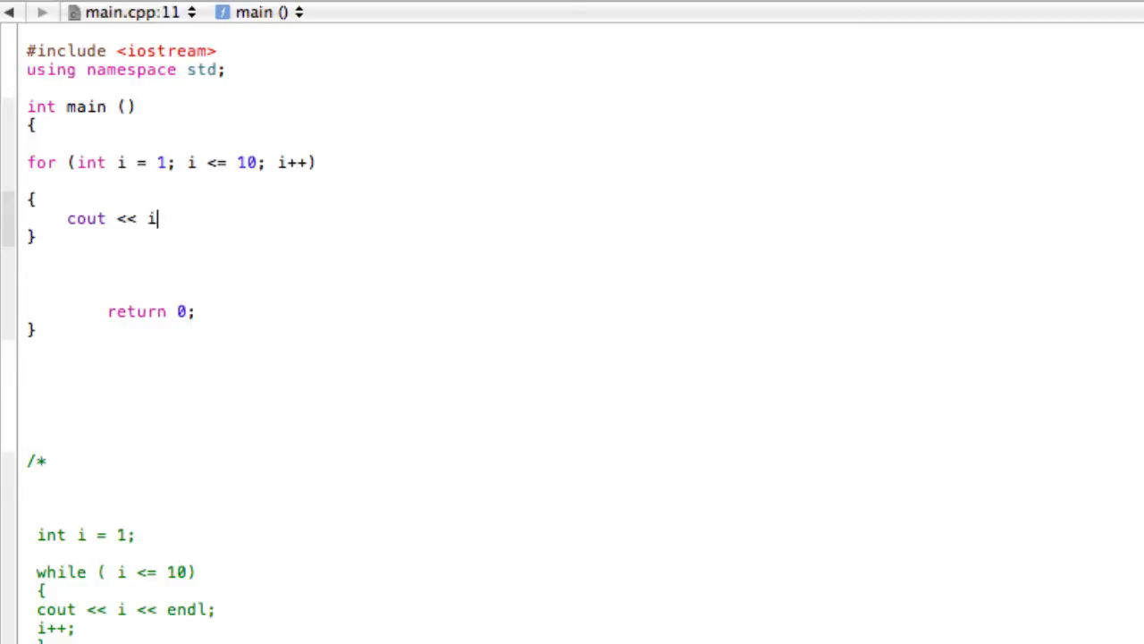
pyautogui.write('<< endl;')
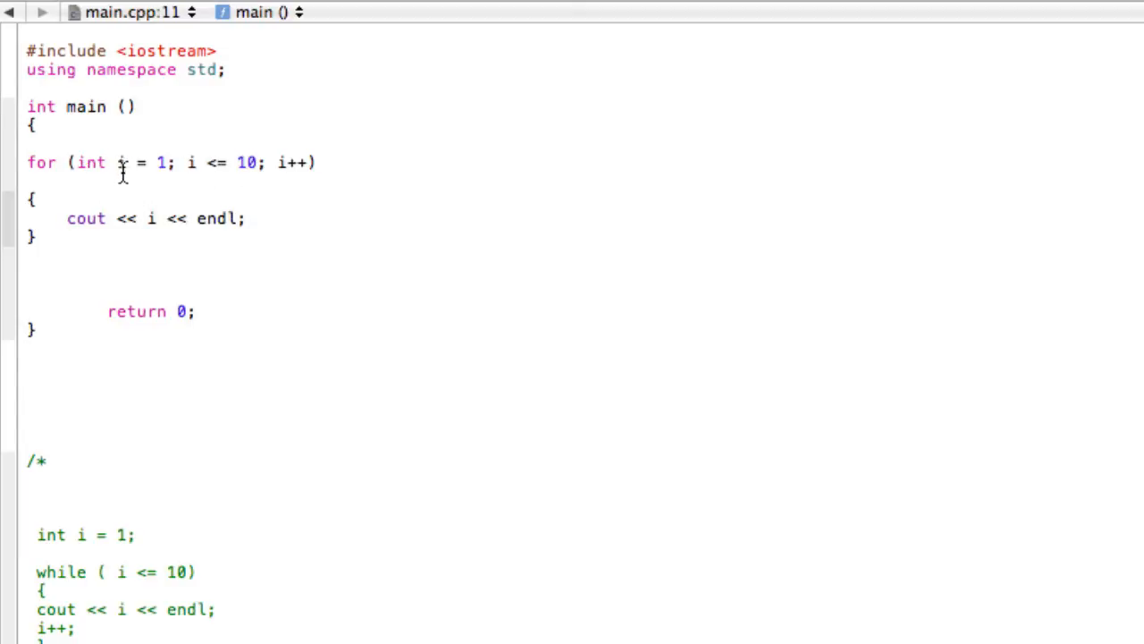
pyautogui.click(247, 218)
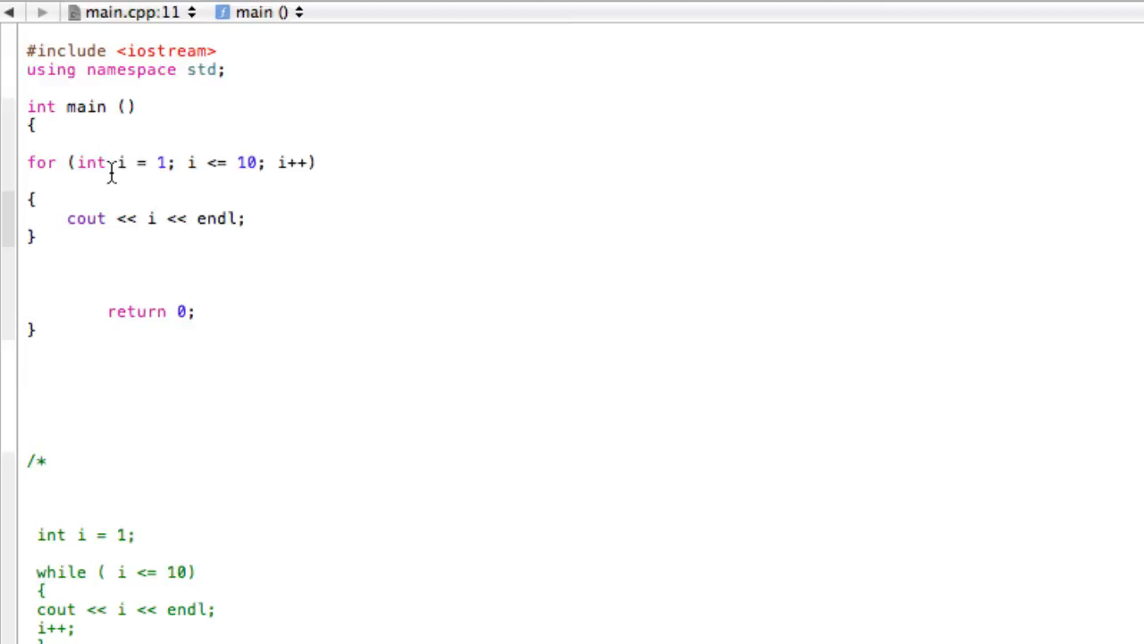
pyautogui.moveTo(63, 162)
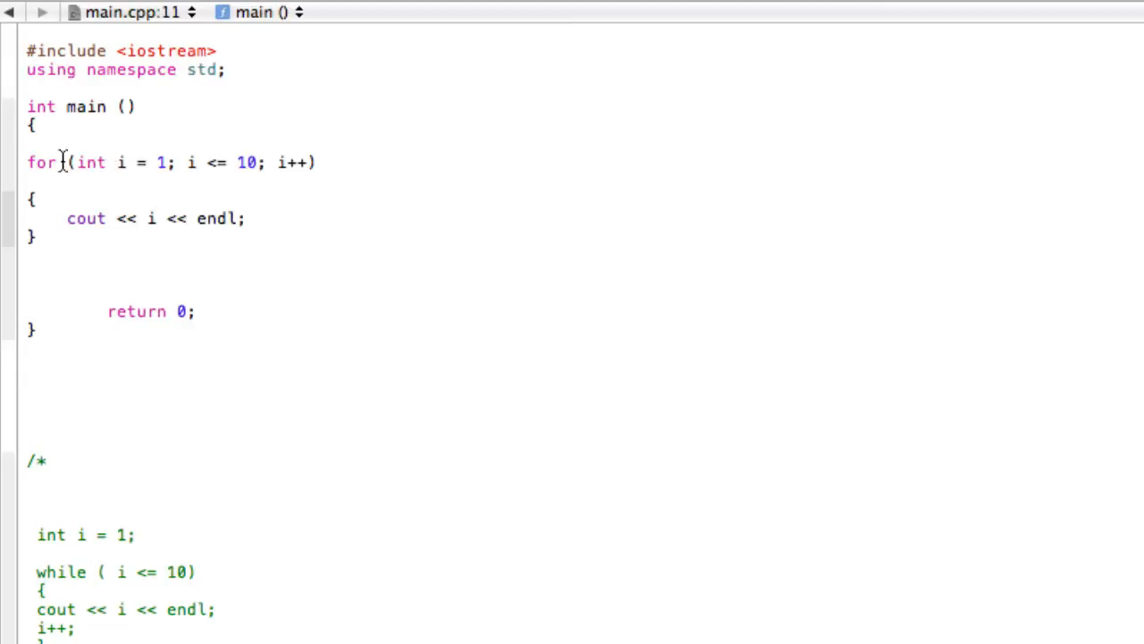
pyautogui.click(247, 218)
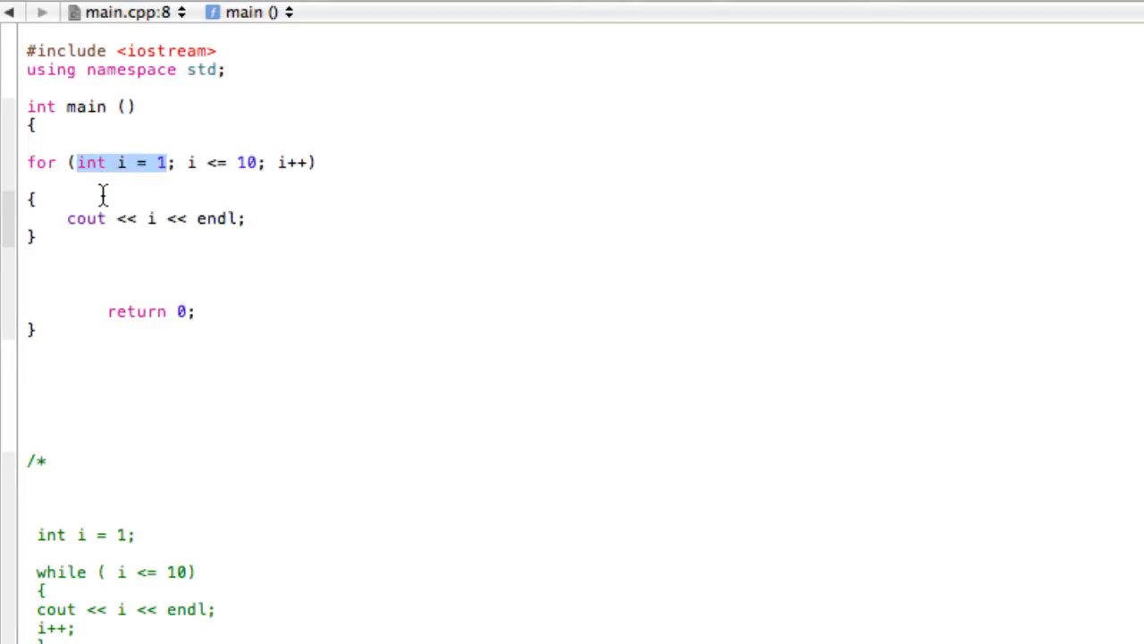
pyautogui.moveTo(87, 224)
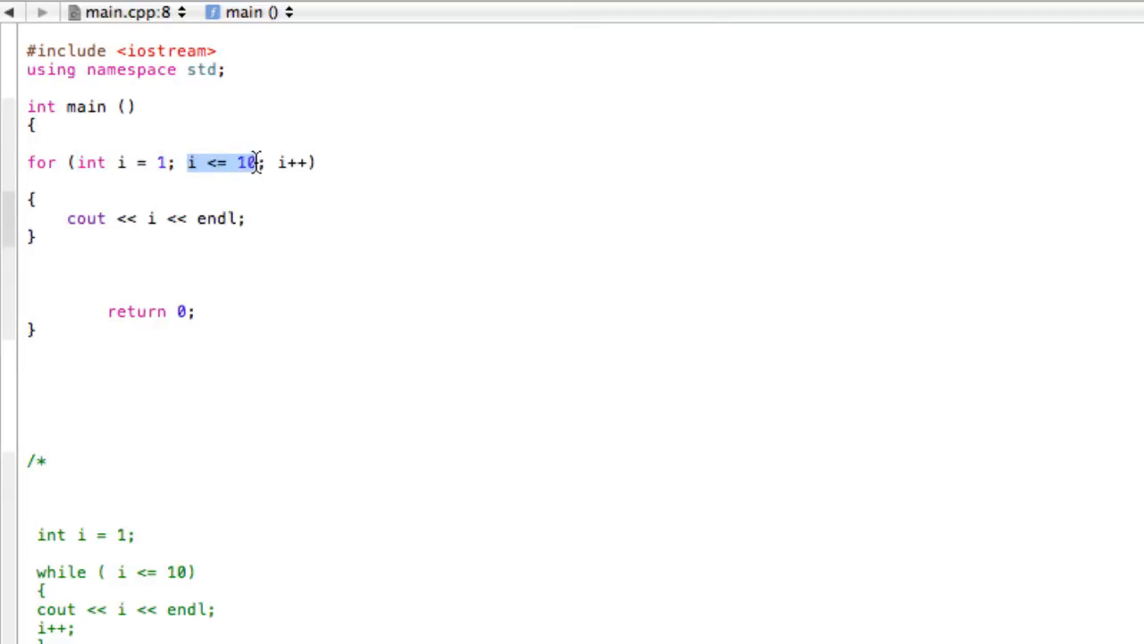
pyautogui.moveTo(221, 162)
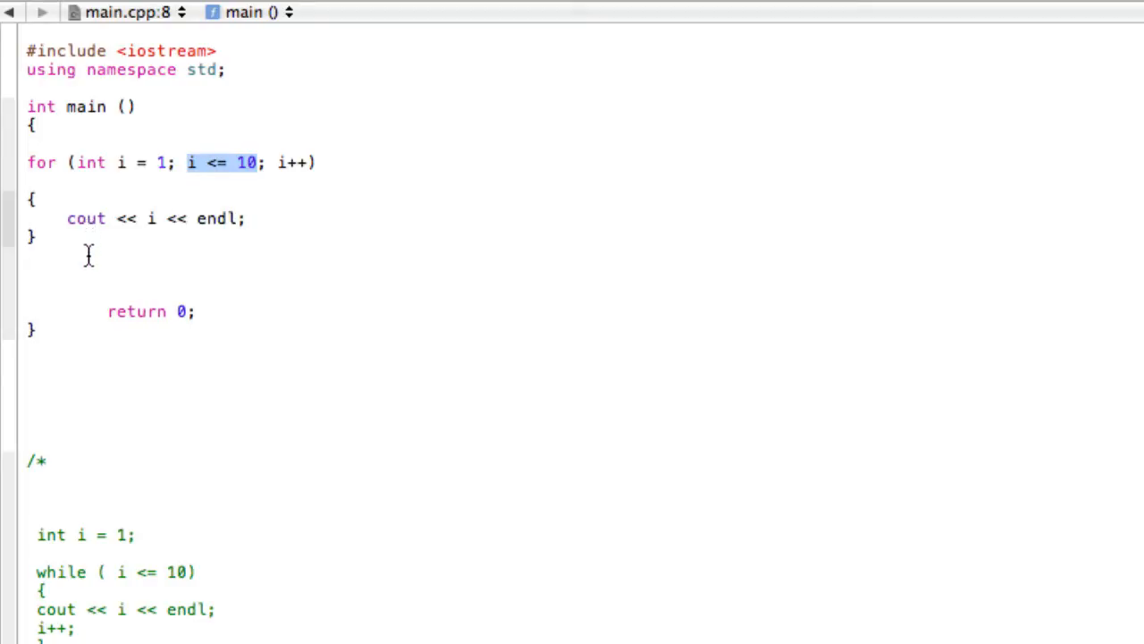
pyautogui.moveTo(295, 170)
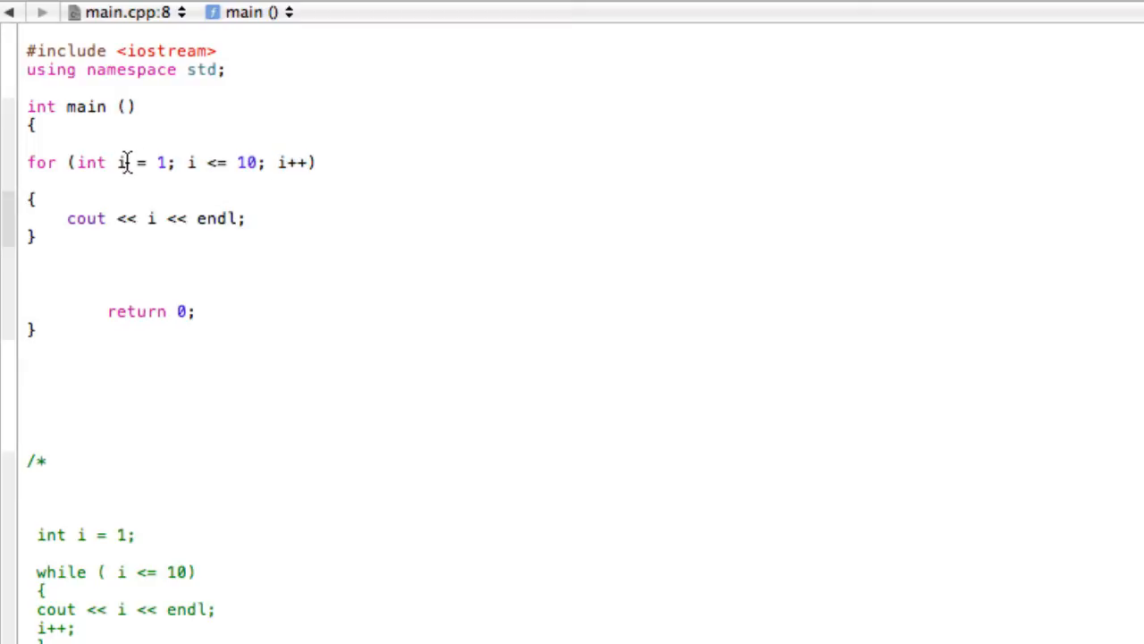
pyautogui.doubleClick(120, 161)
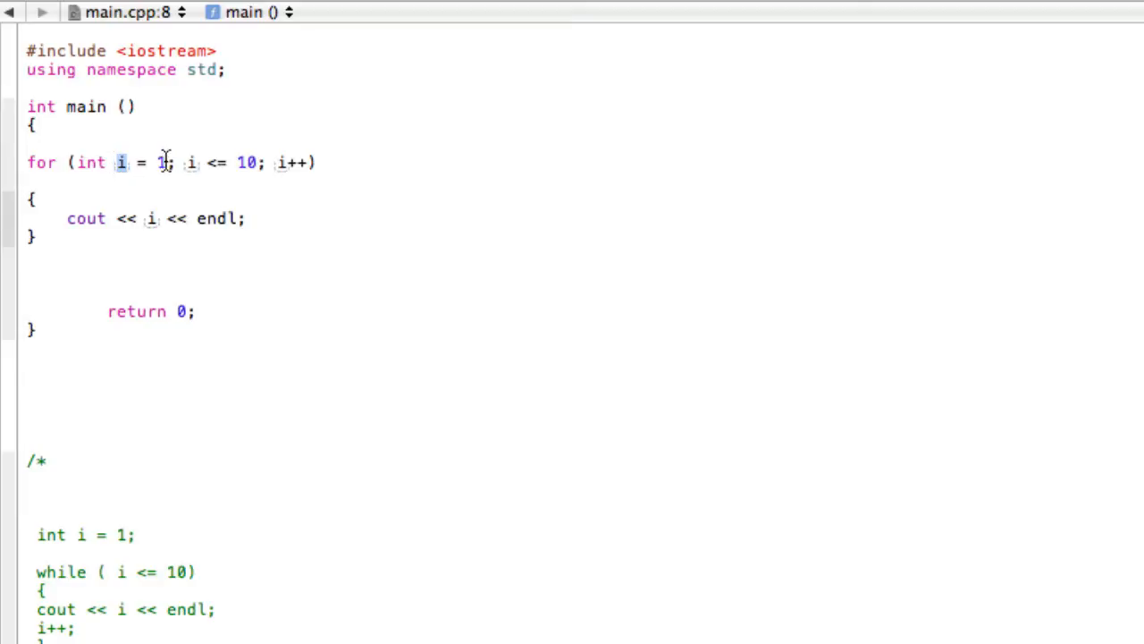
pyautogui.moveTo(125, 166)
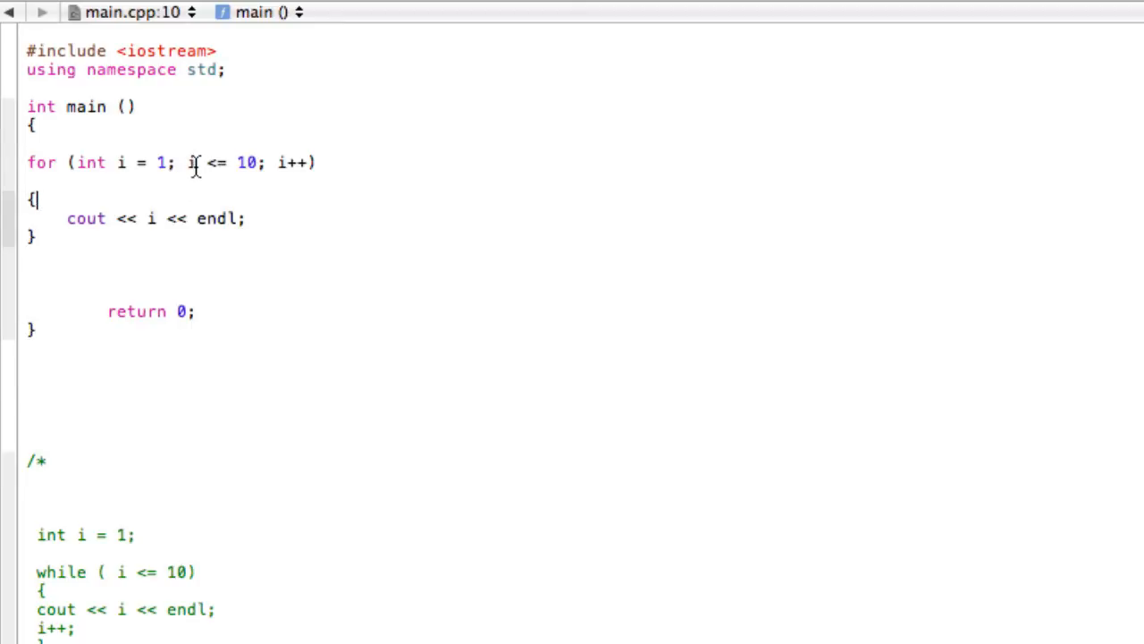
pyautogui.doubleClick(190, 162)
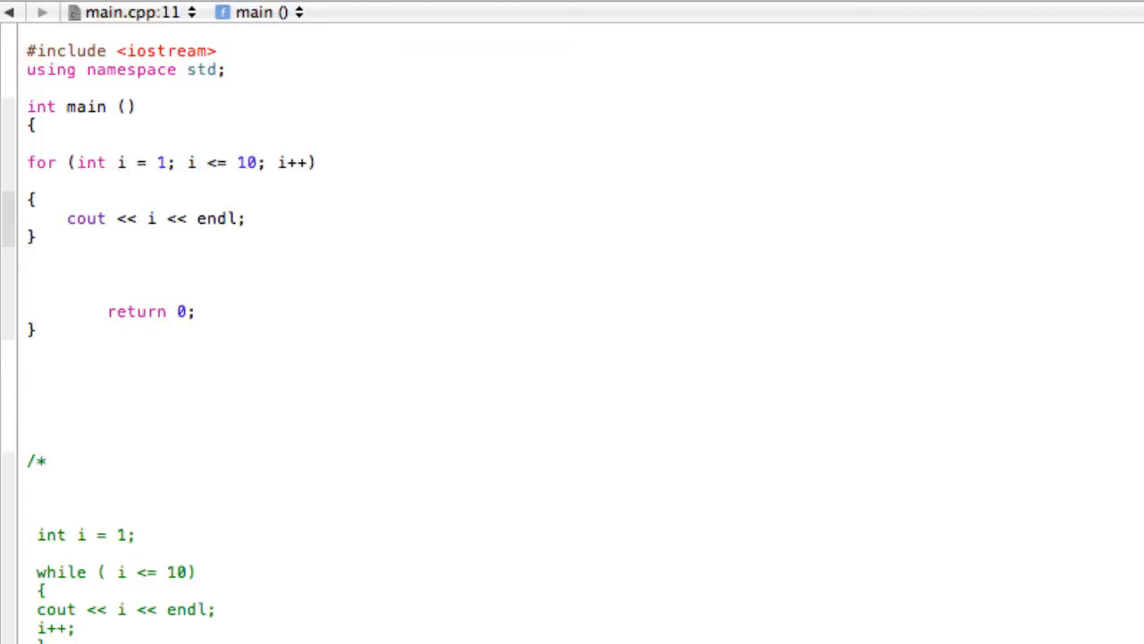
pyautogui.moveTo(172, 141)
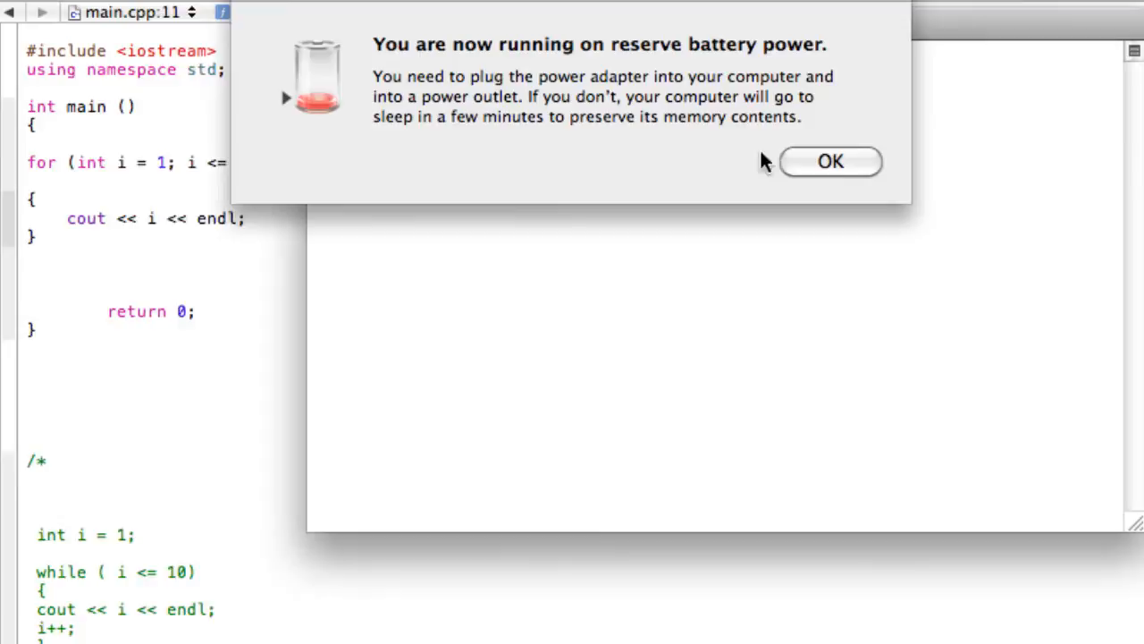
# - Dismiss the low battery alert and close the Terminal output listing 1 through 10
pyautogui.click(829, 161)
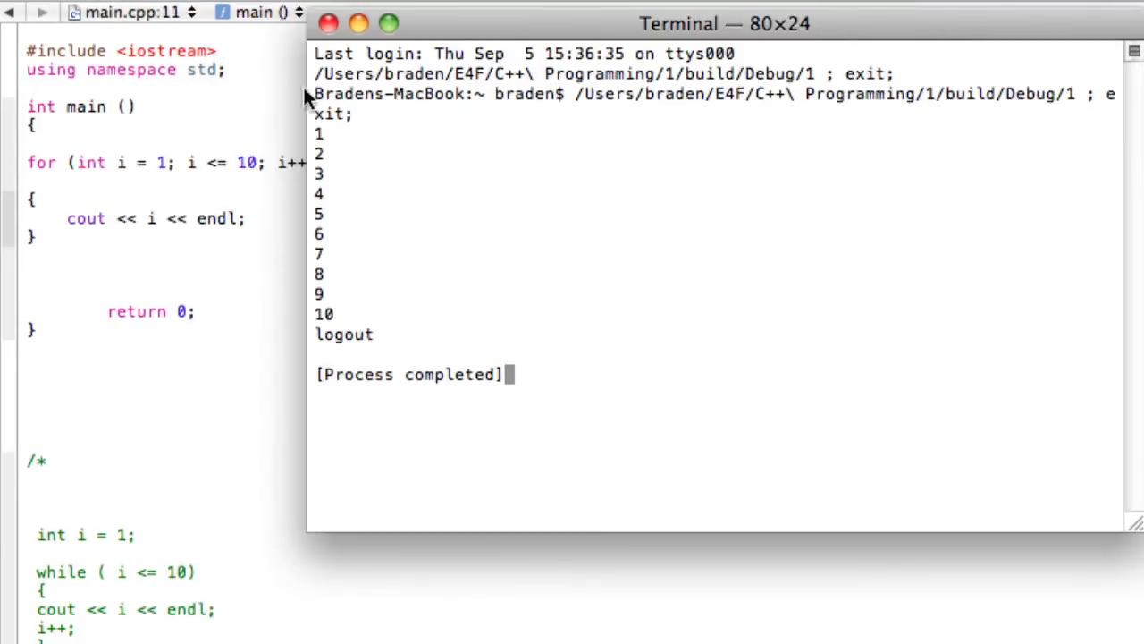
pyautogui.moveTo(724, 23); pyautogui.dragTo(639, 9)
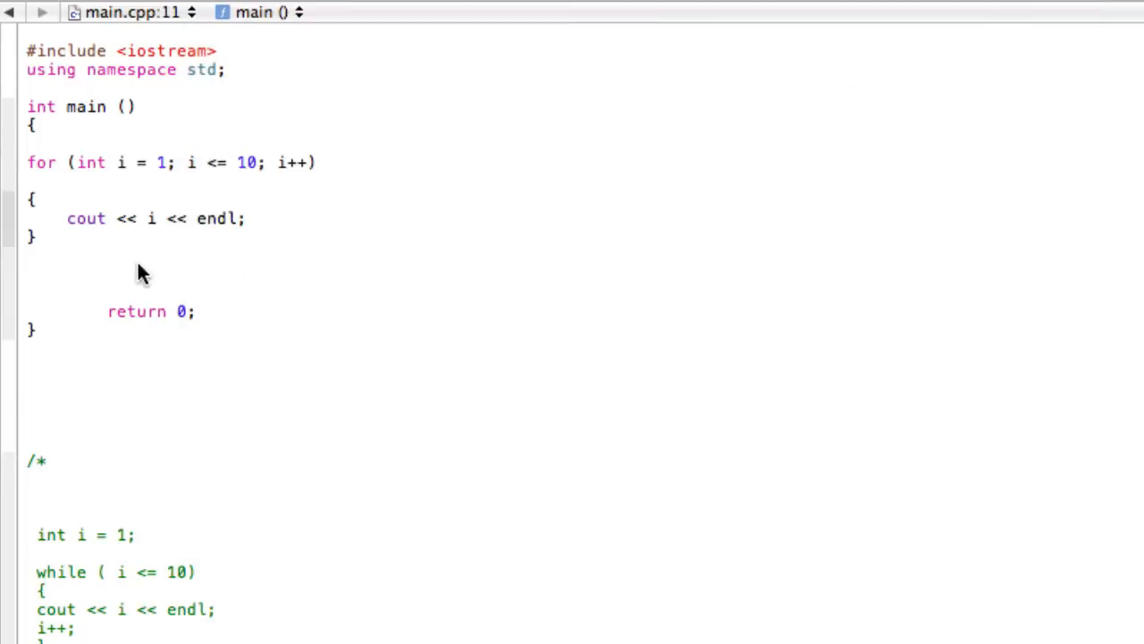
pyautogui.moveTo(178, 172)
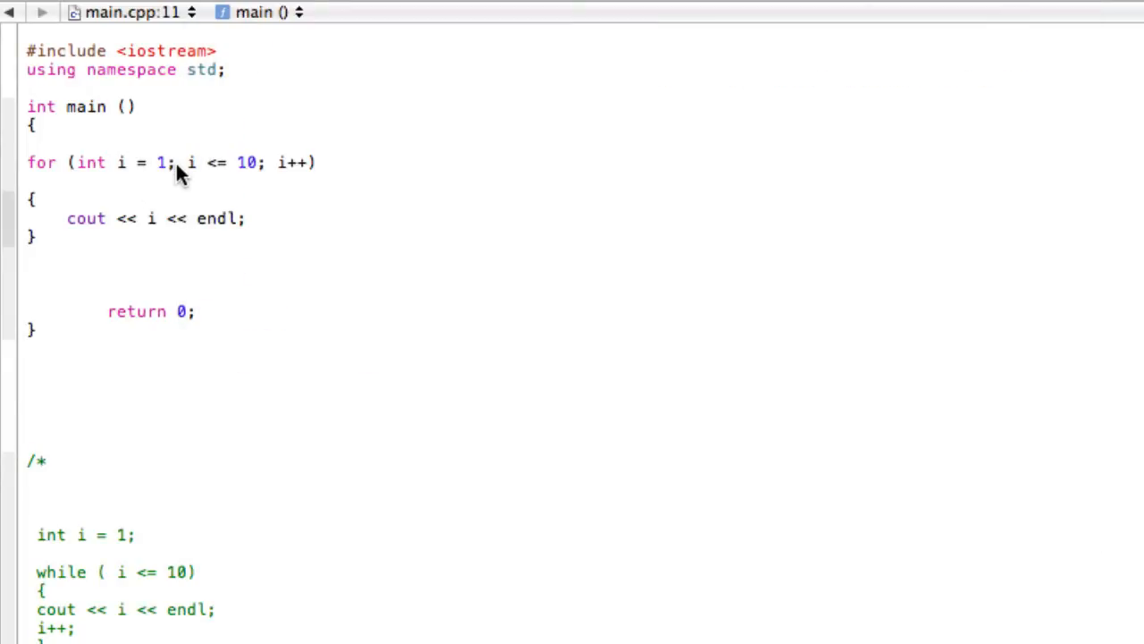
# - Change the loop initializer from int i = 1 to int i = 5
pyautogui.write('5')
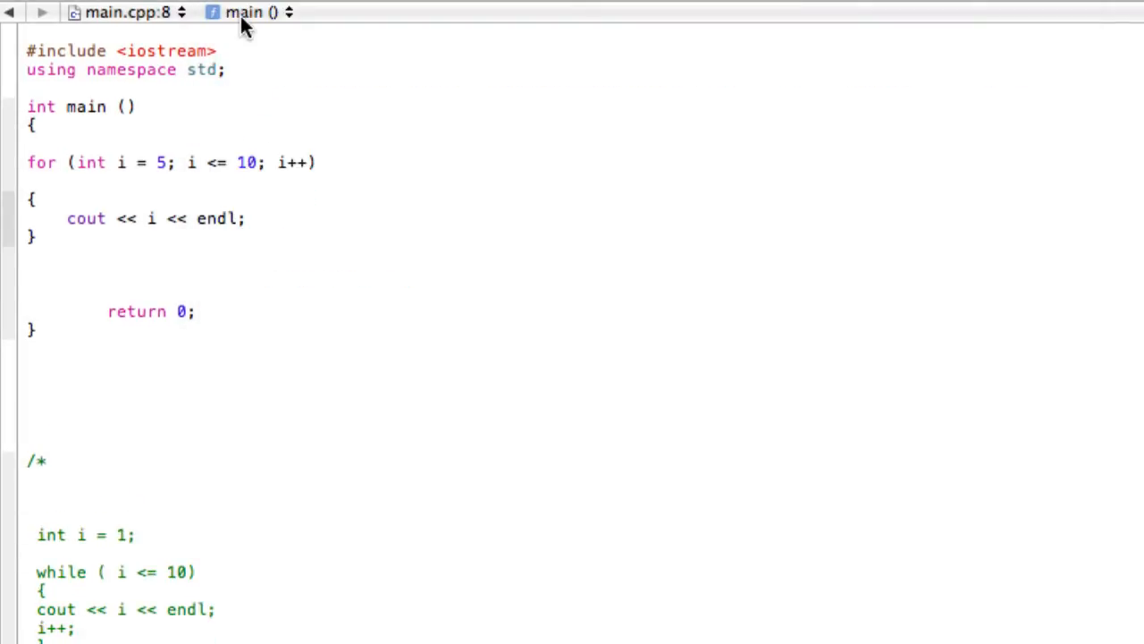
pyautogui.moveTo(313, 223)
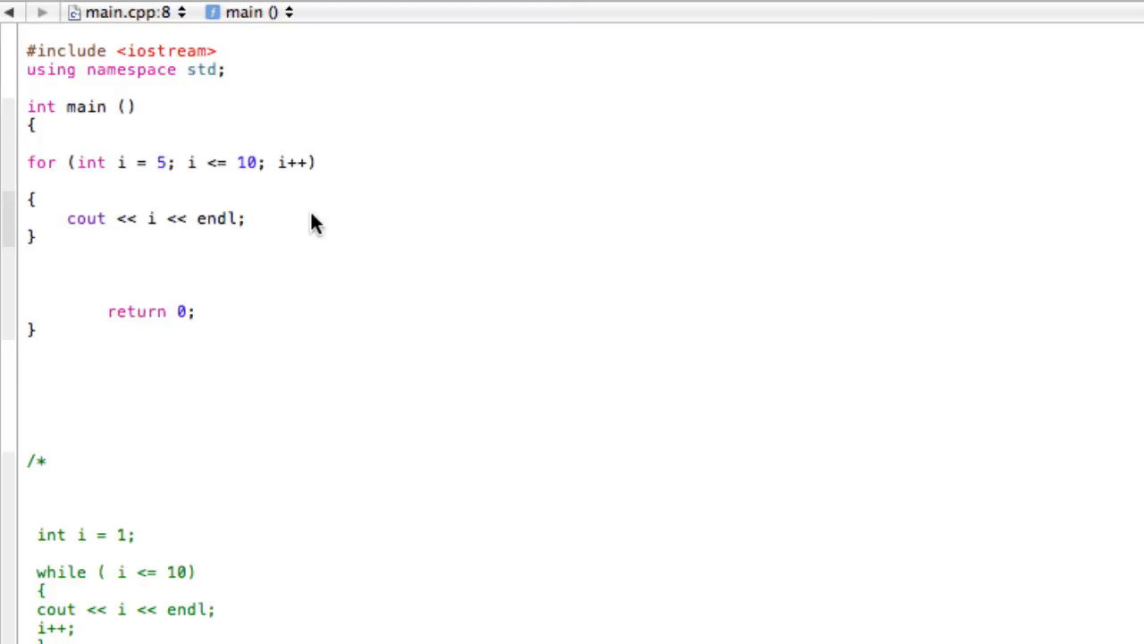
pyautogui.moveTo(206, 233)
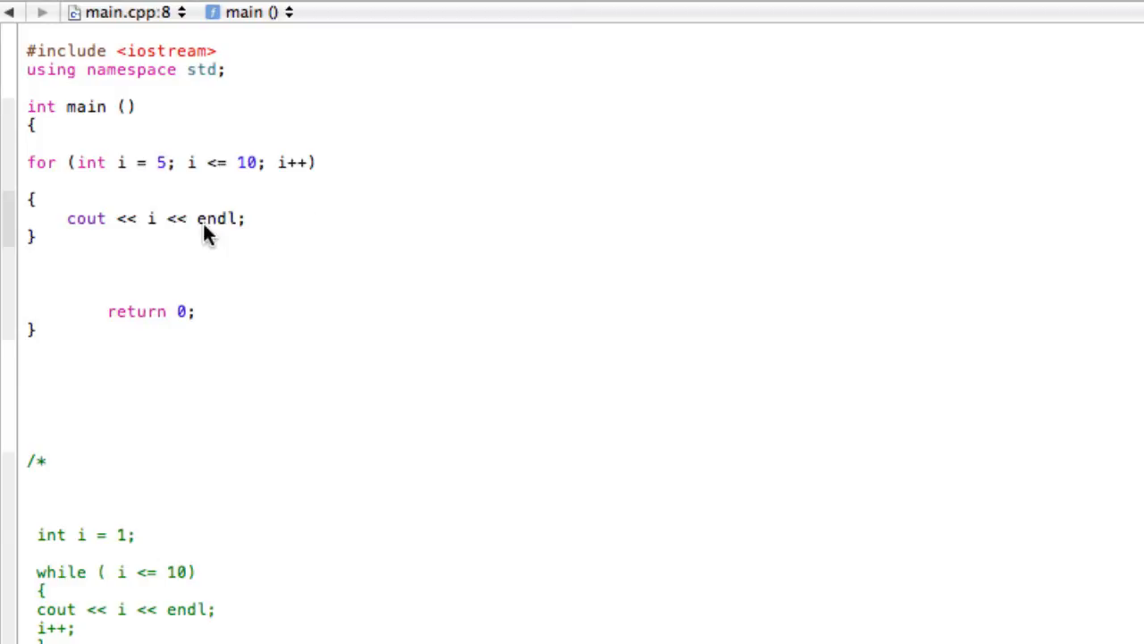
pyautogui.moveTo(295, 240)
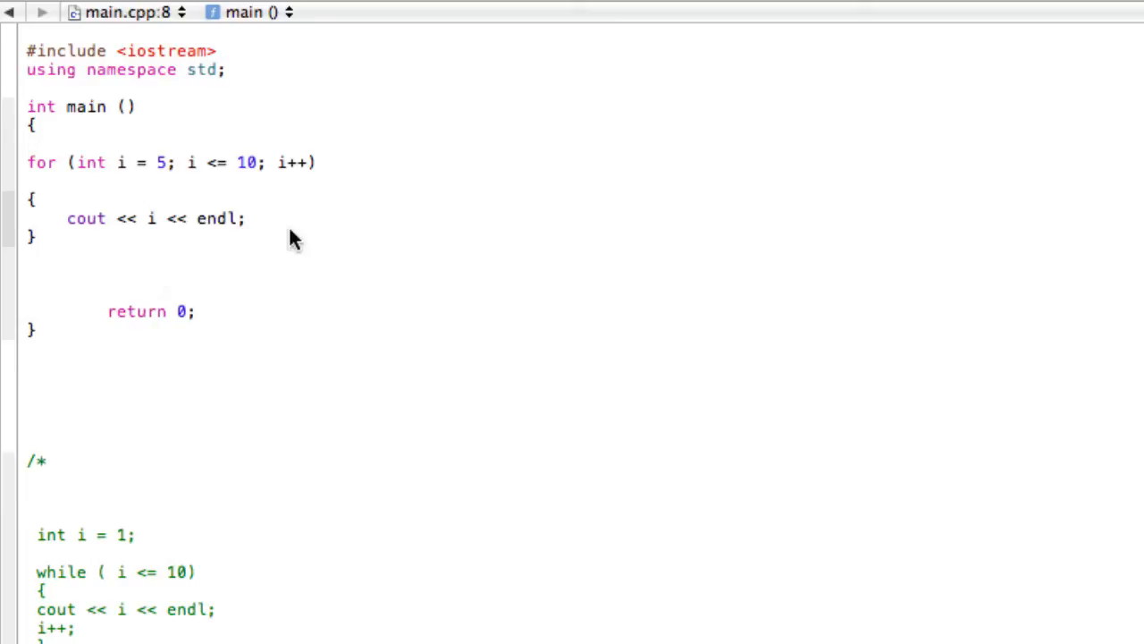
pyautogui.moveTo(271, 266)
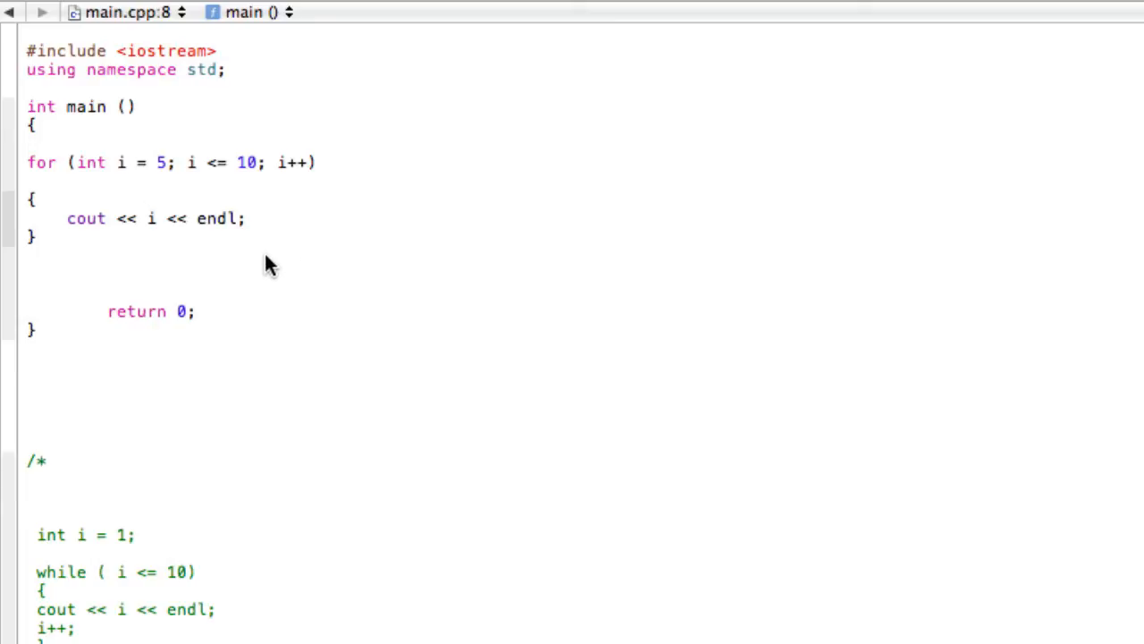
pyautogui.moveTo(52, 275)
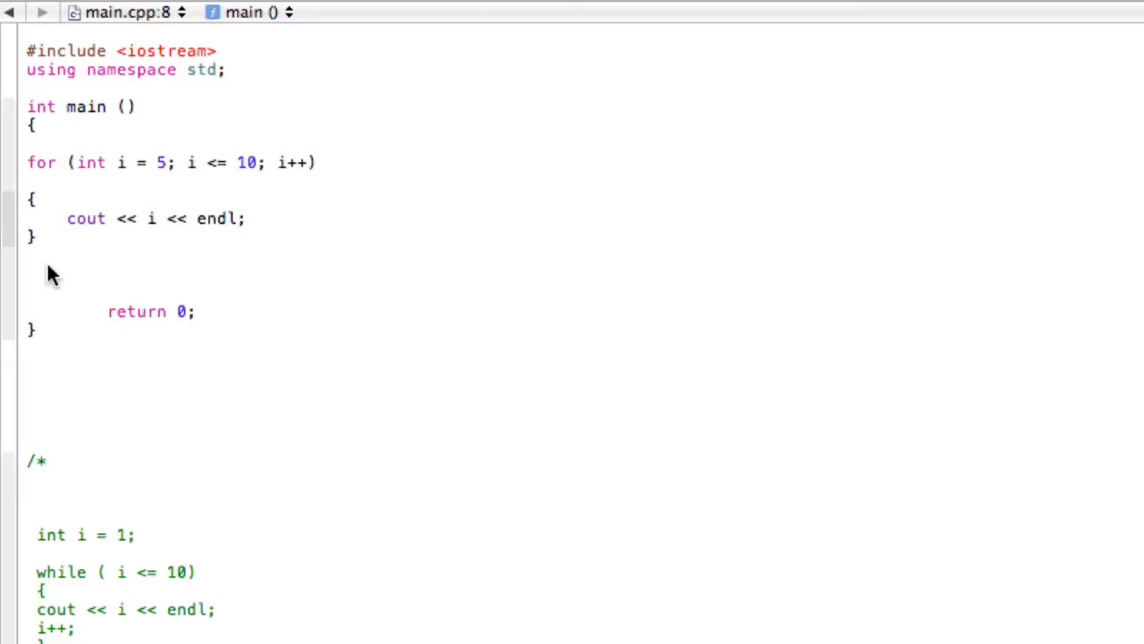
# - Write the investment variable declarations, four input prompts, rate / 100 conversion and balance assignment
pyautogui.click(70, 278)
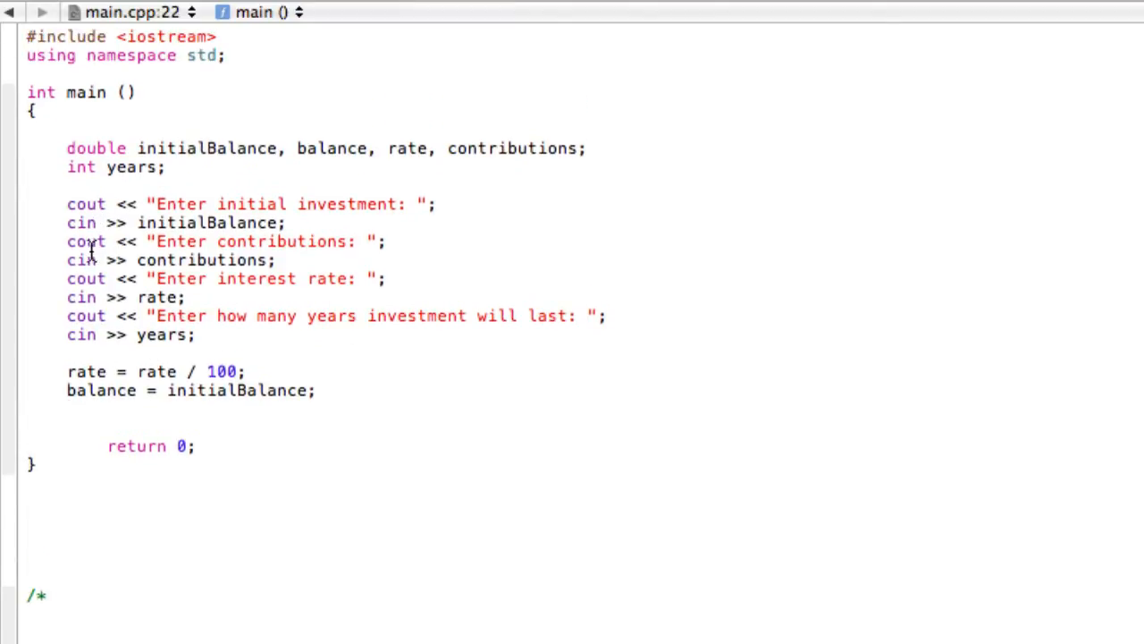
pyautogui.moveTo(263, 148)
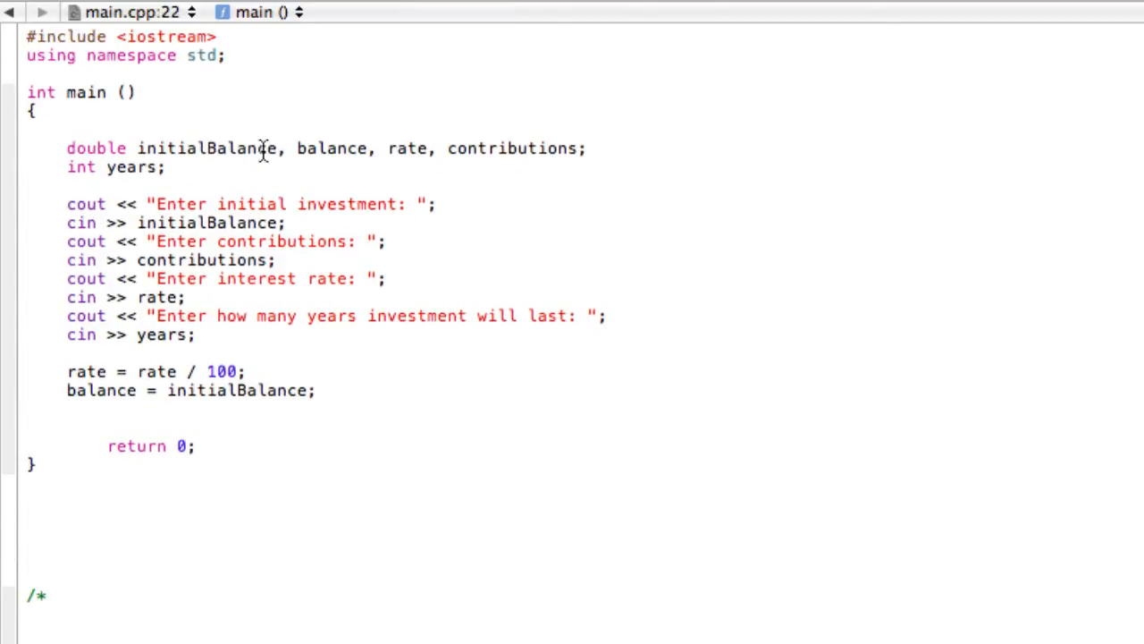
pyautogui.moveTo(231, 242)
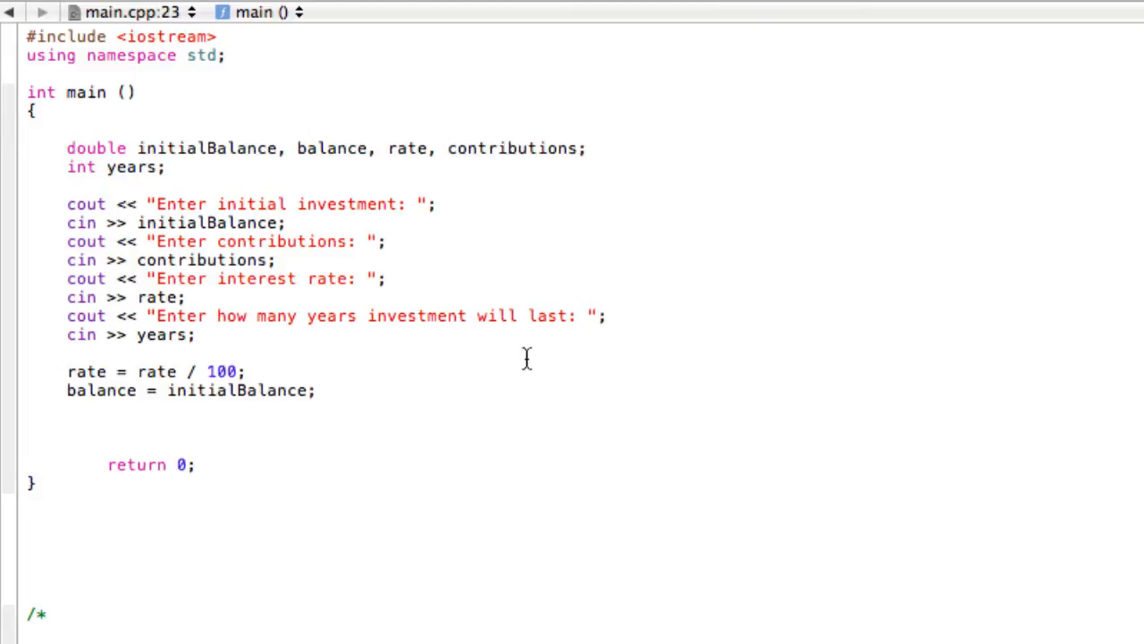
pyautogui.moveTo(521, 373)
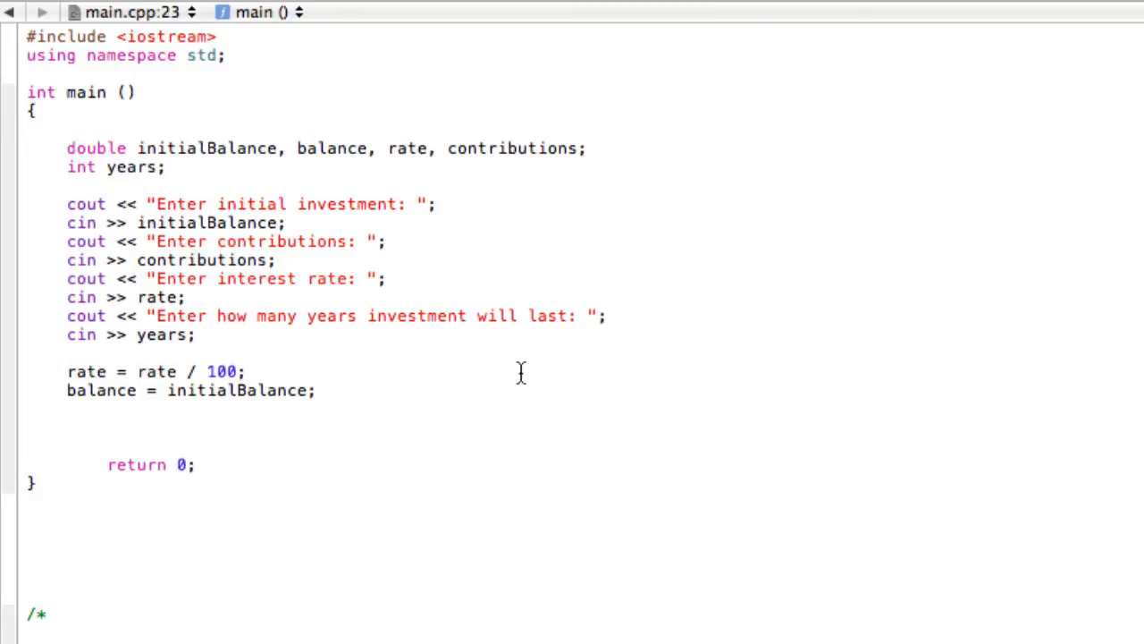
pyautogui.moveTo(367, 542)
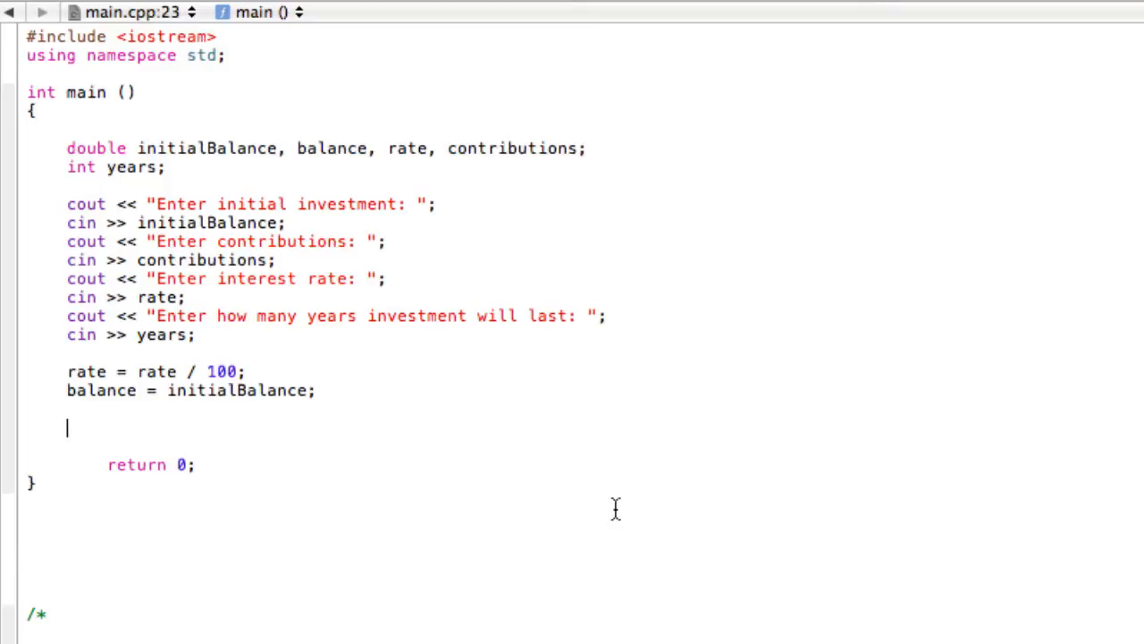
pyautogui.moveTo(599, 313)
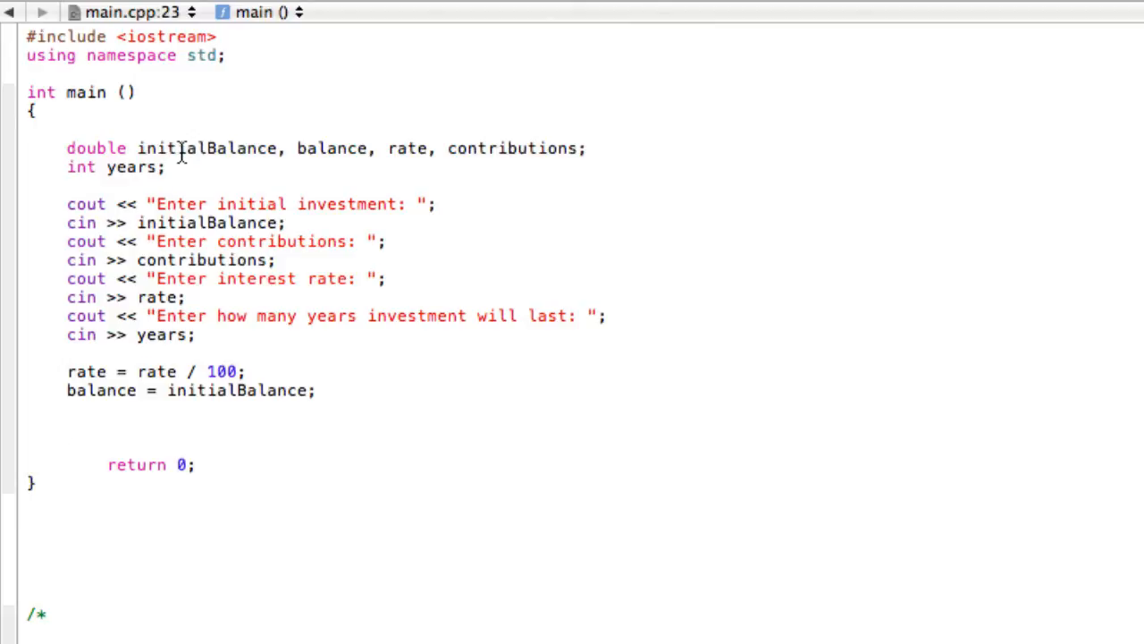
pyautogui.click(67, 428)
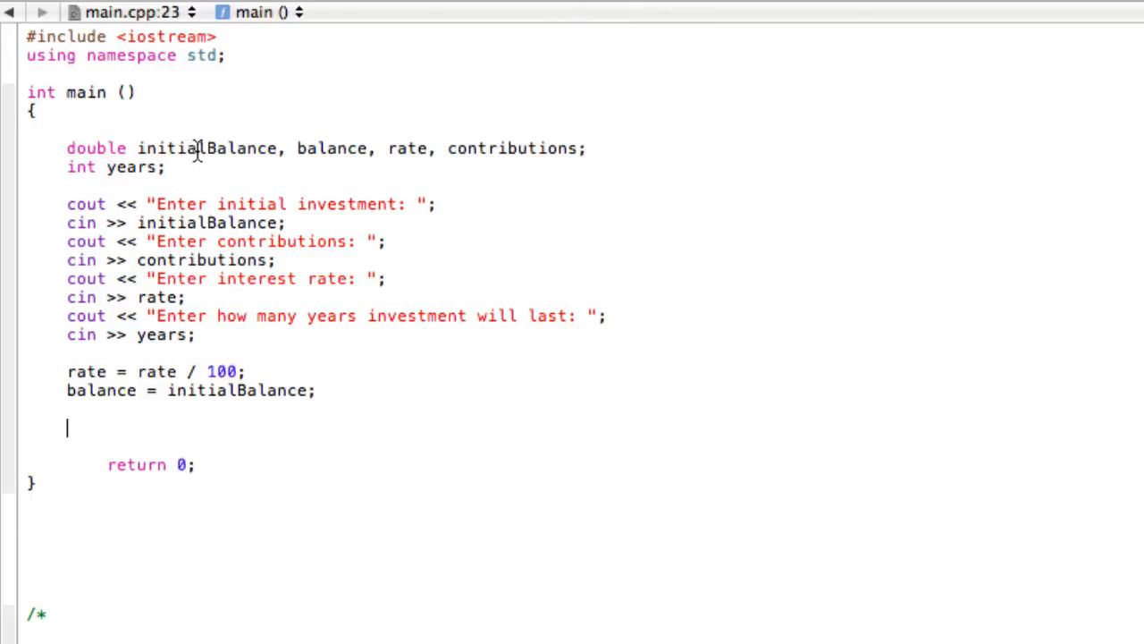
pyautogui.moveTo(298, 139)
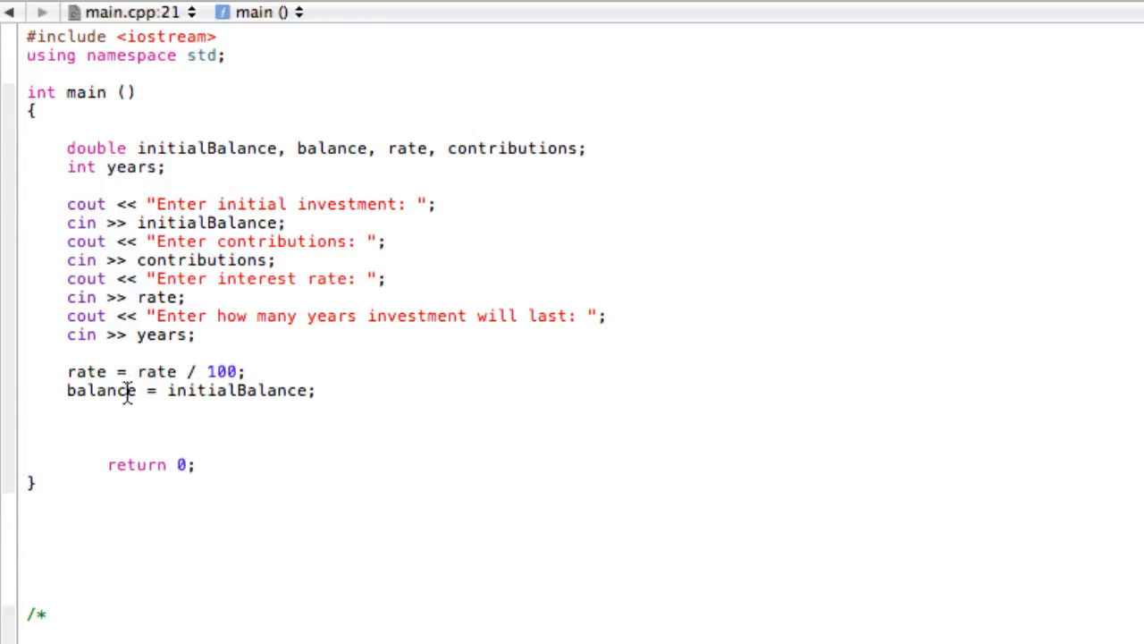
# - Write the loop header for (int i = 1; i <= years; i++) below the balance assignment
pyautogui.write('fo')
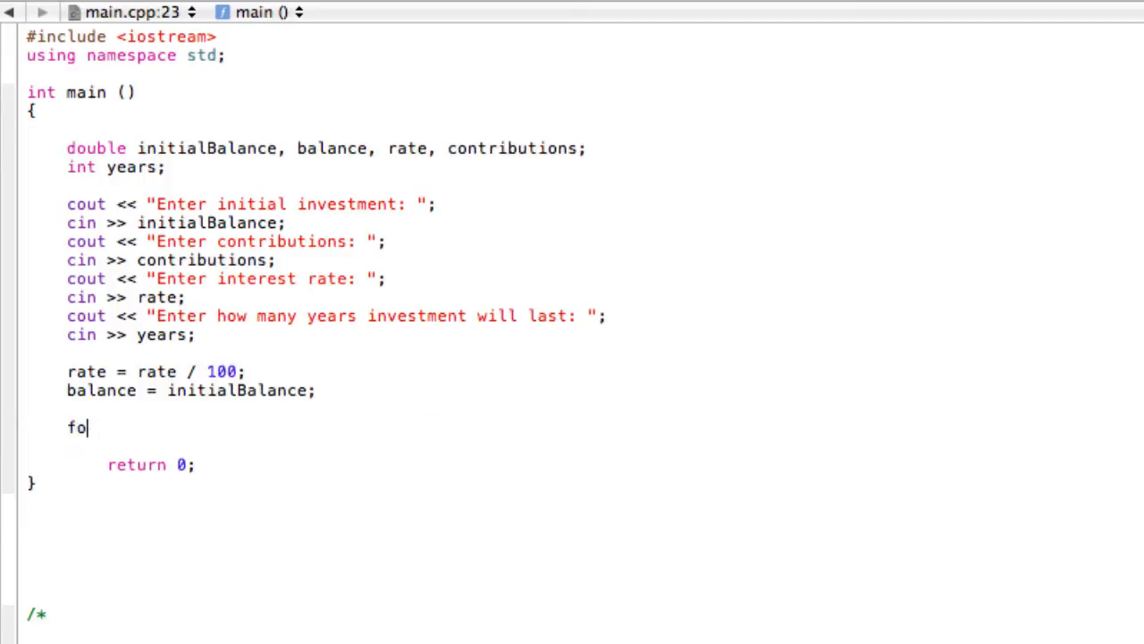
pyautogui.write('for')
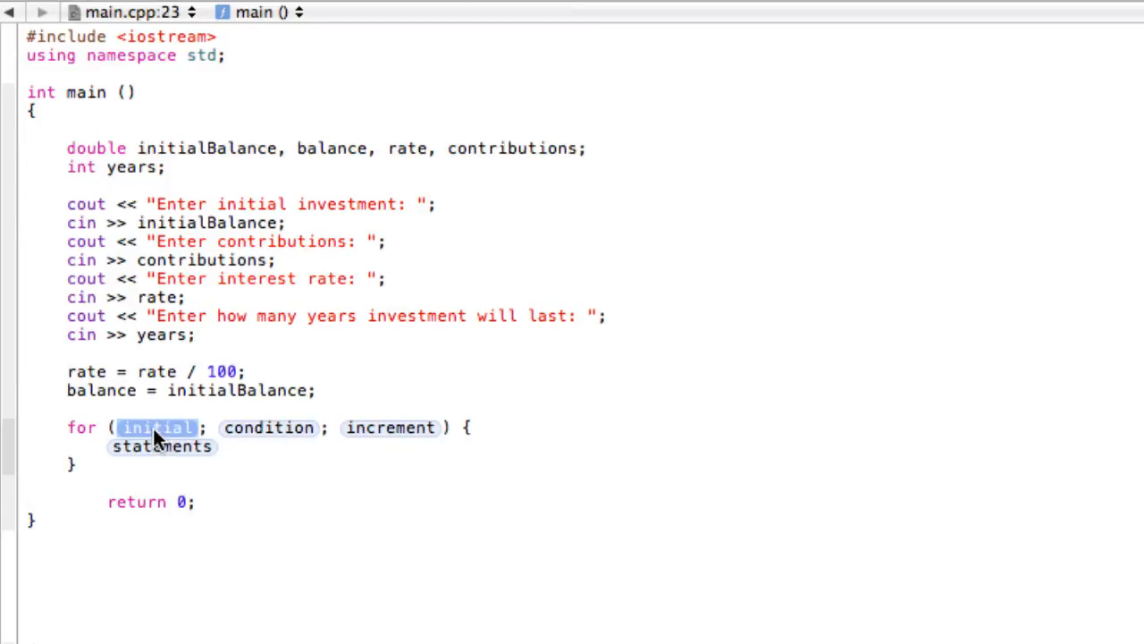
pyautogui.write('i')
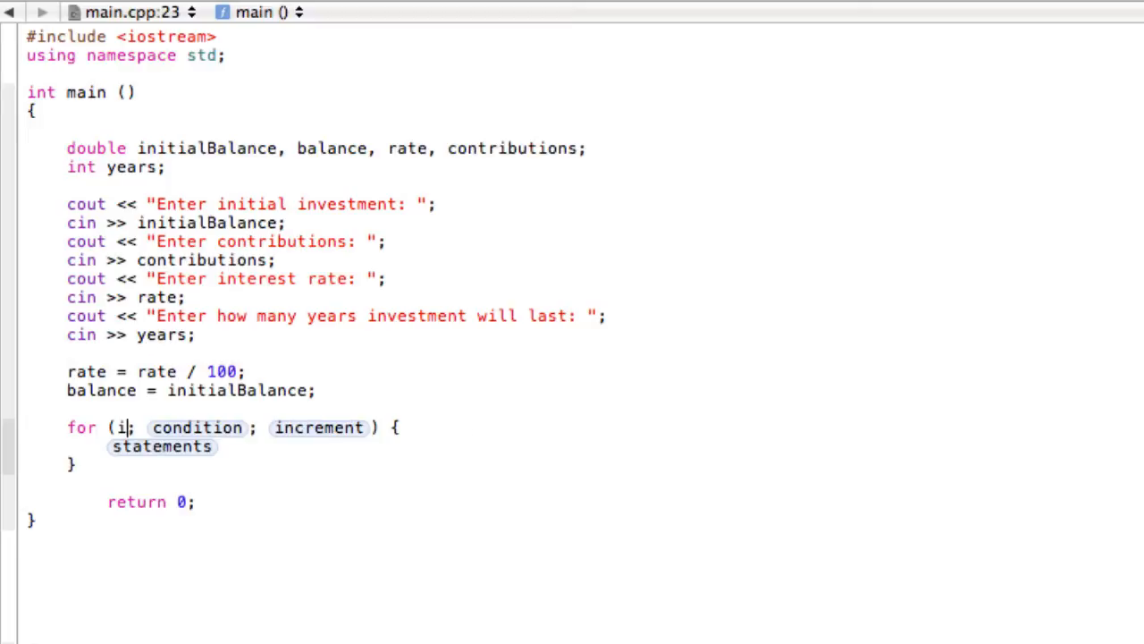
pyautogui.write('nt i = 1')
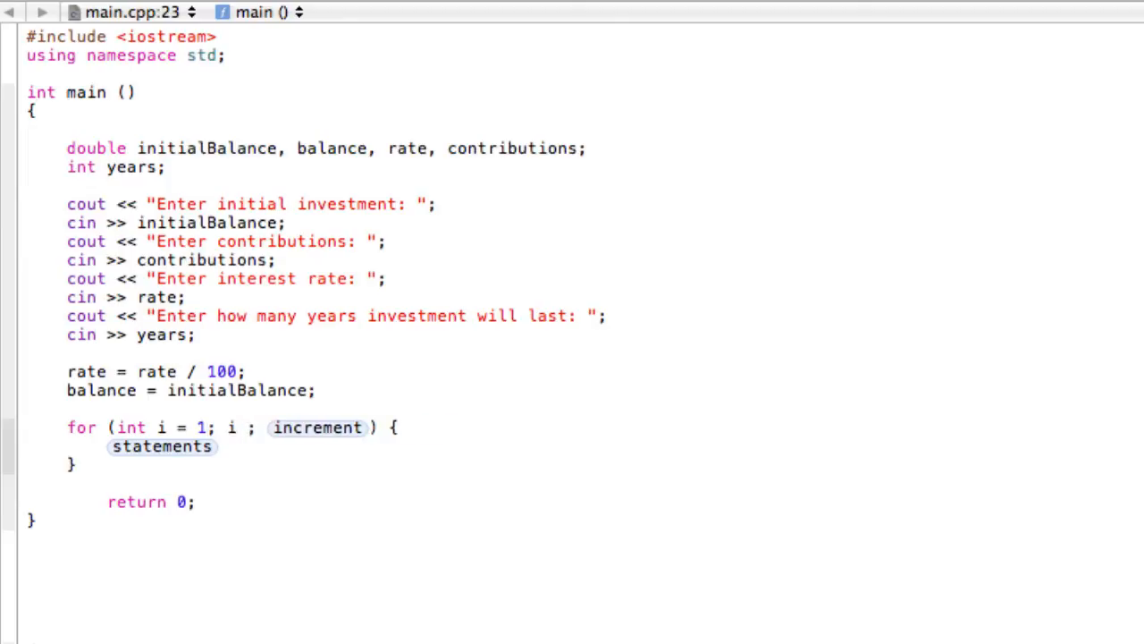
pyautogui.write('<= years')
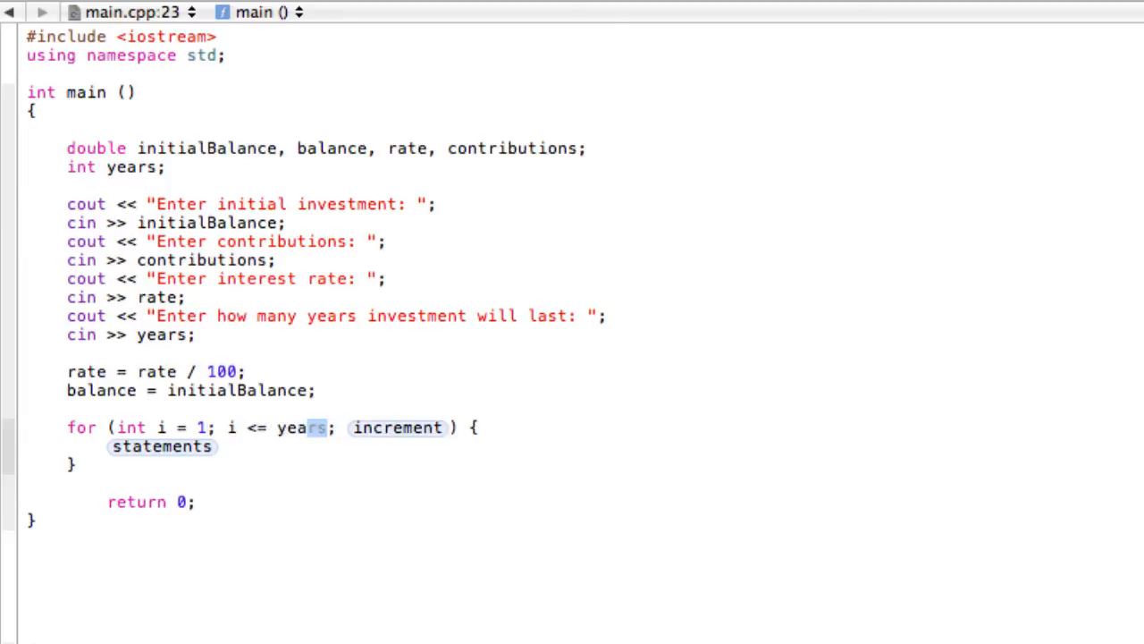
pyautogui.doubleClick(397, 428)
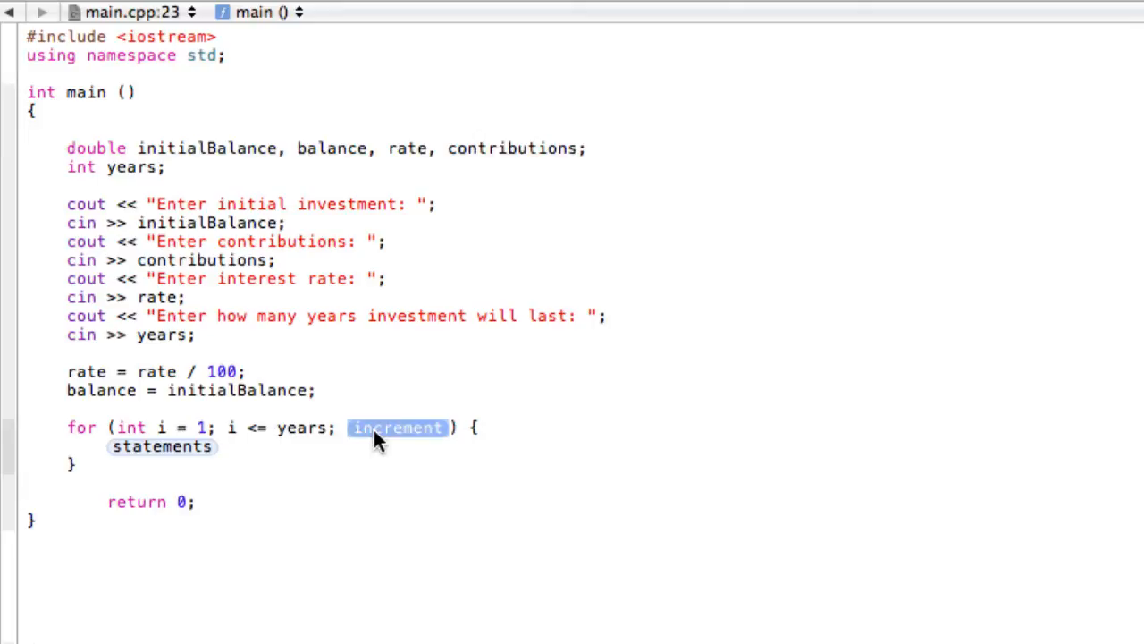
pyautogui.write('i++')
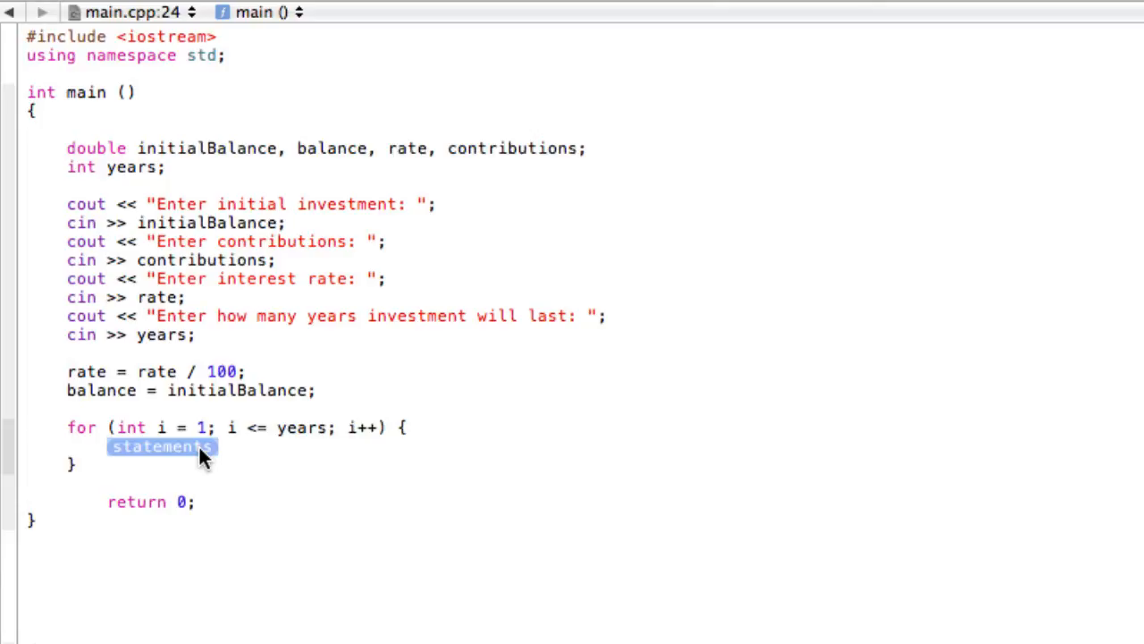
# - Add double interest = balance * rate to the loop body
pyautogui.write('double intere')
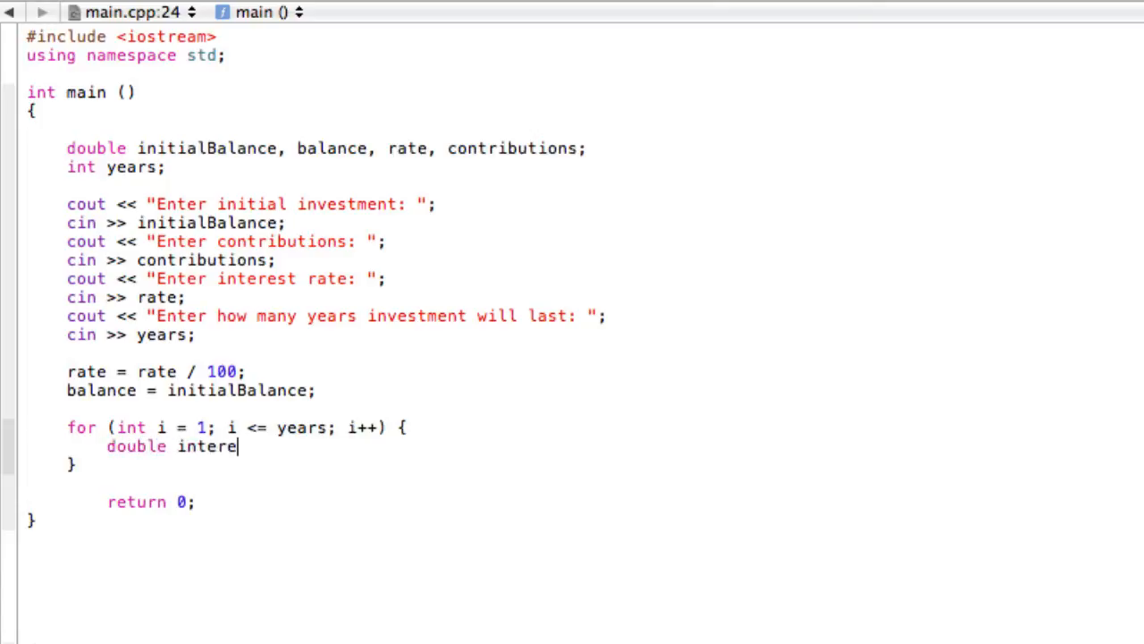
pyautogui.write('st')
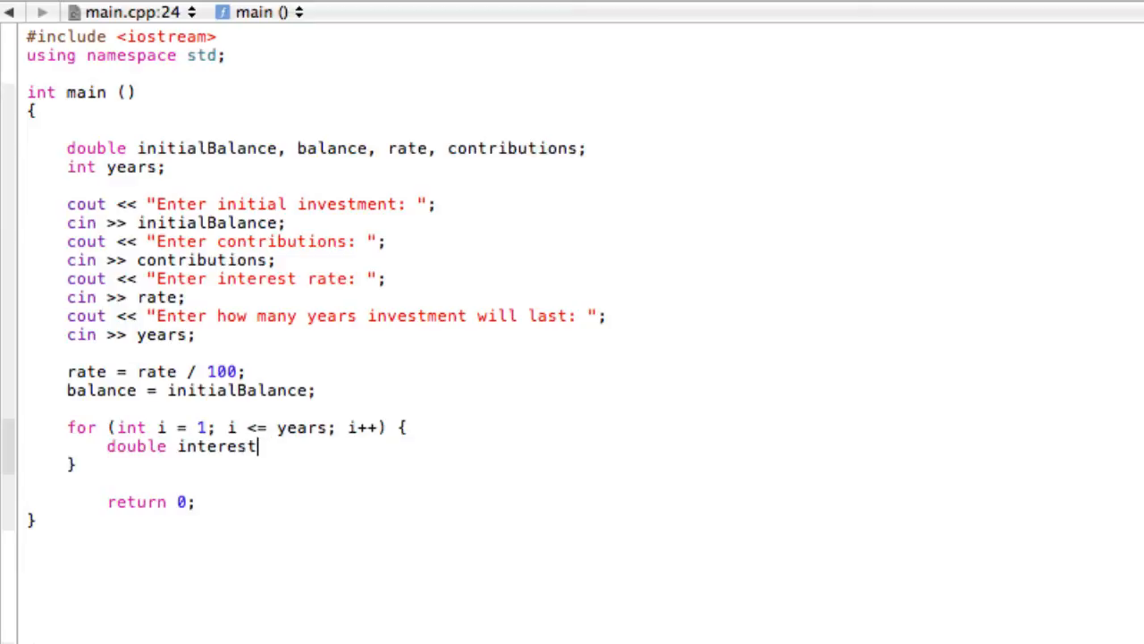
pyautogui.write('= b')
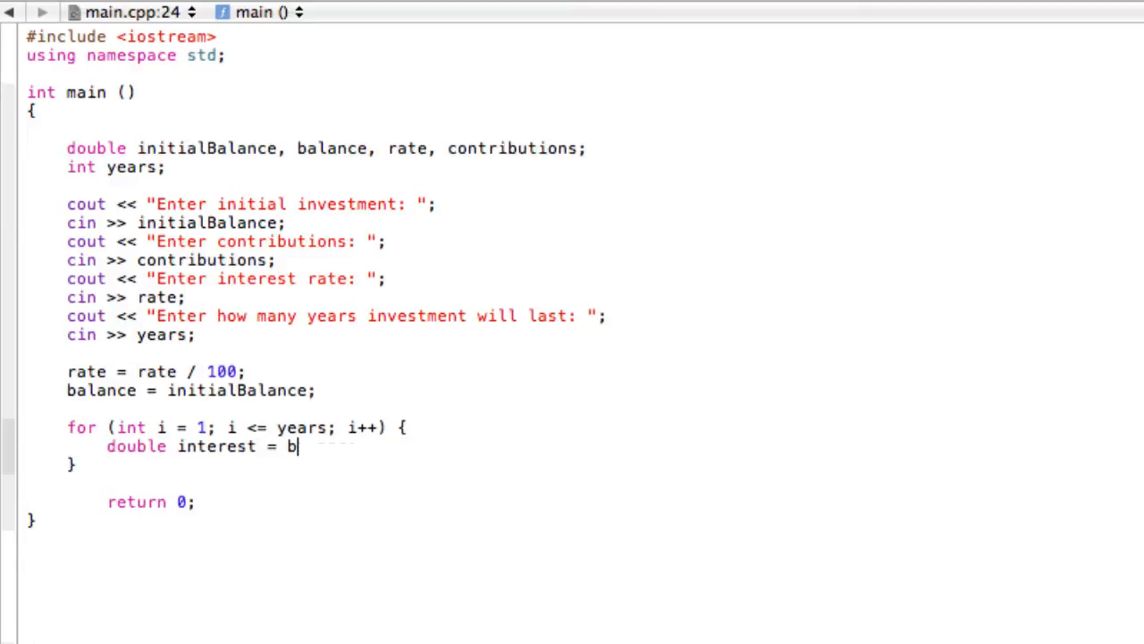
pyautogui.write('alance *')
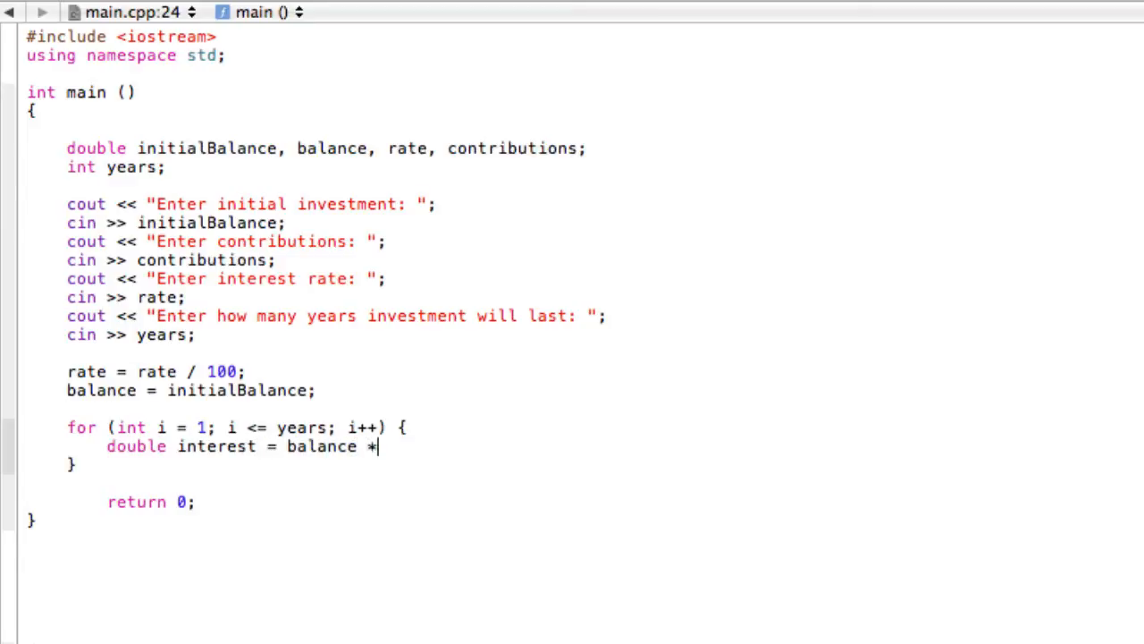
pyautogui.write('rate')
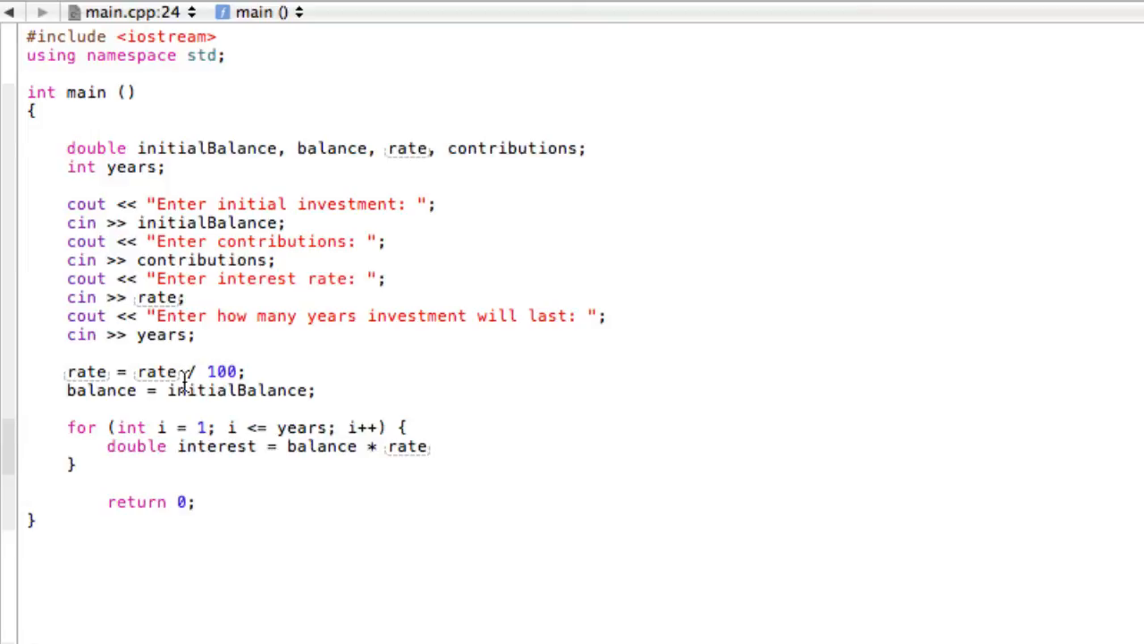
# - Add balance = balance + interest + contributions on the following line
pyautogui.click(429, 446)
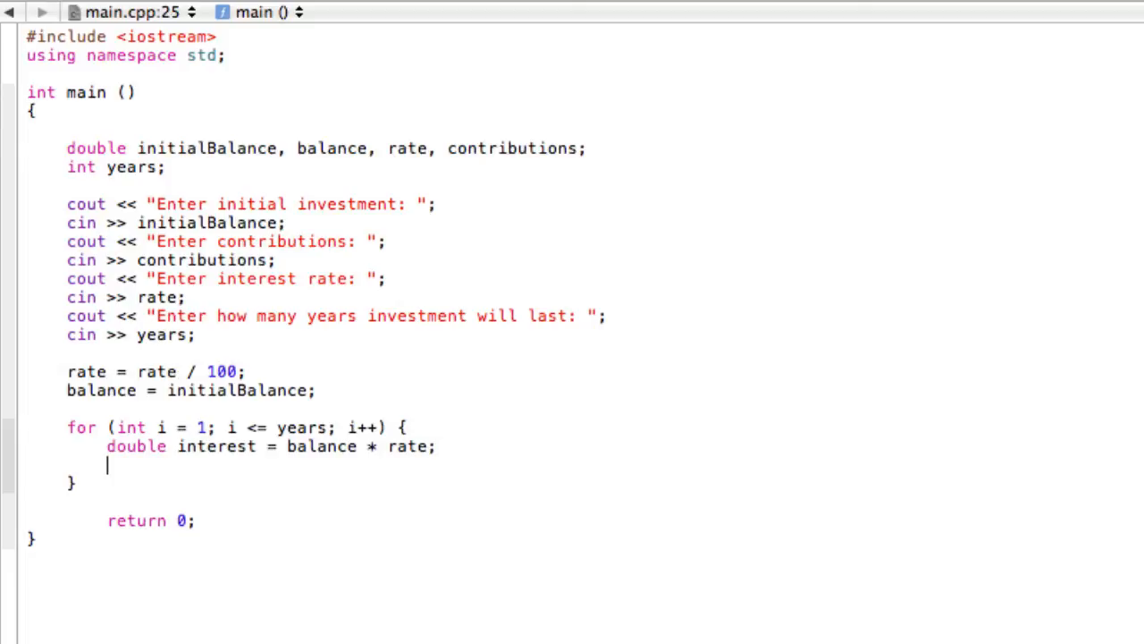
pyautogui.write('balance =')
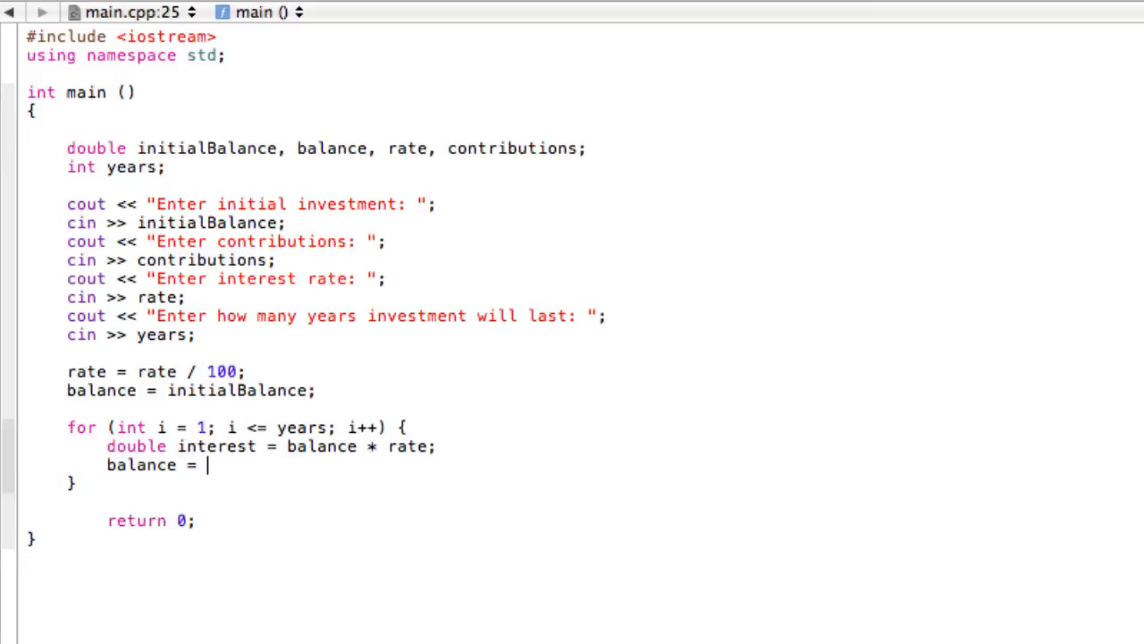
pyautogui.write('balance +')
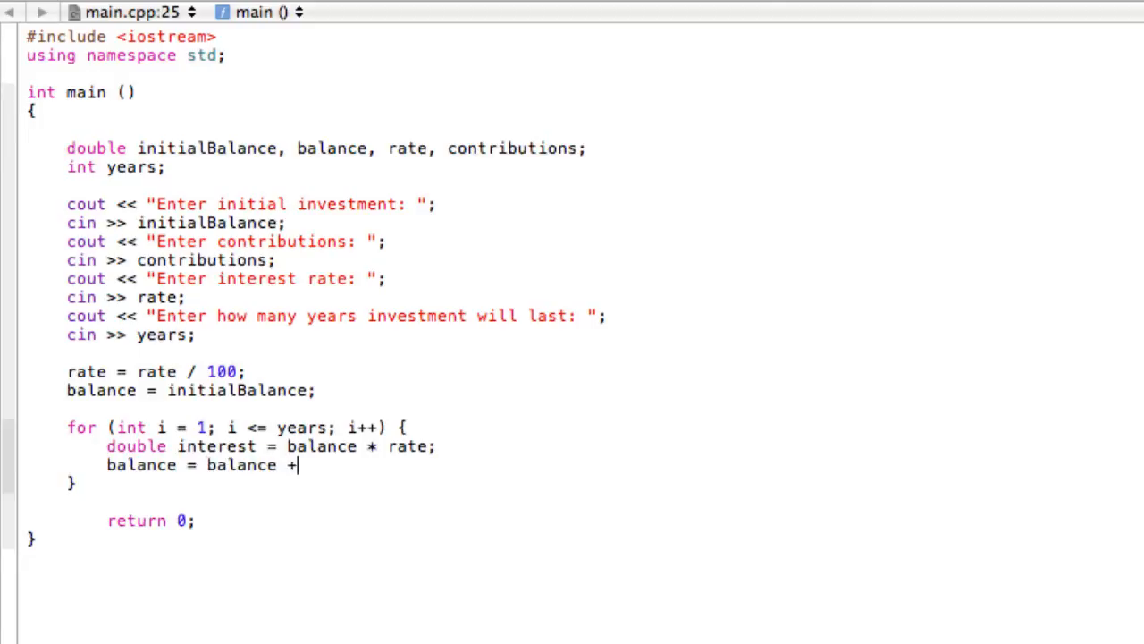
pyautogui.write('interest + contributions;')
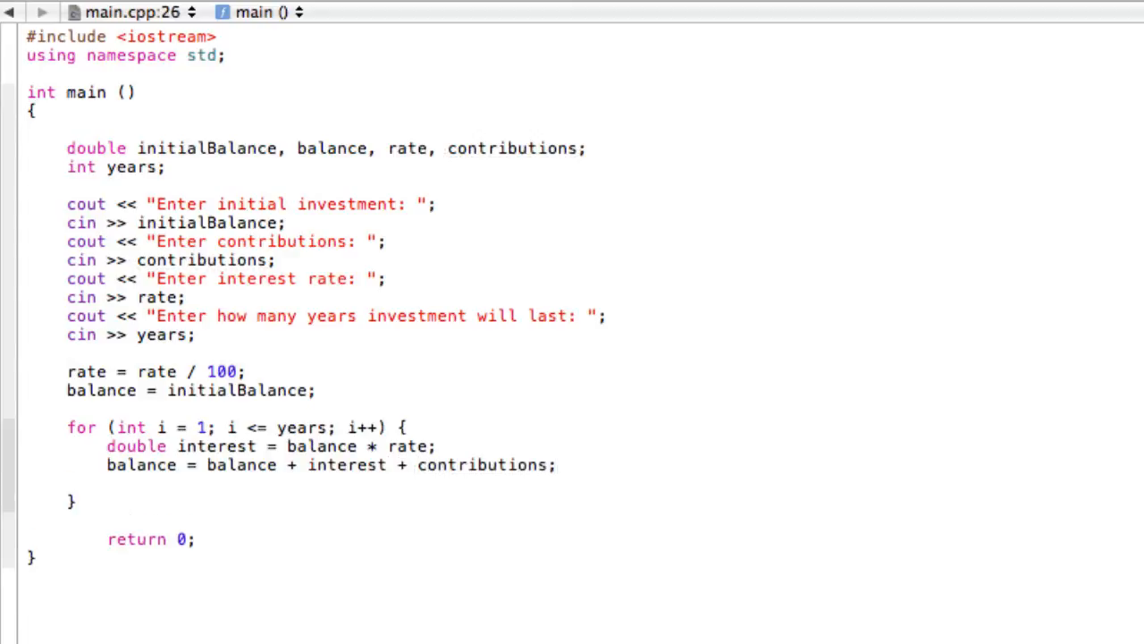
# - Add cout << i << " " << balance << endl to the loop, followed by a blank line
pyautogui.write('cou')
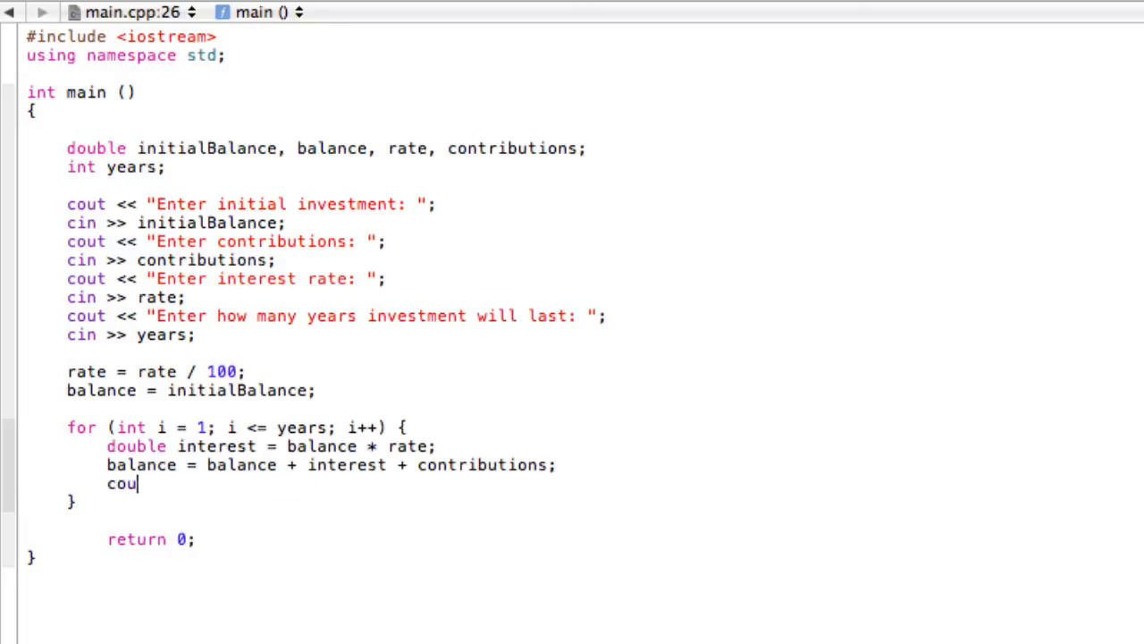
pyautogui.write('t <<')
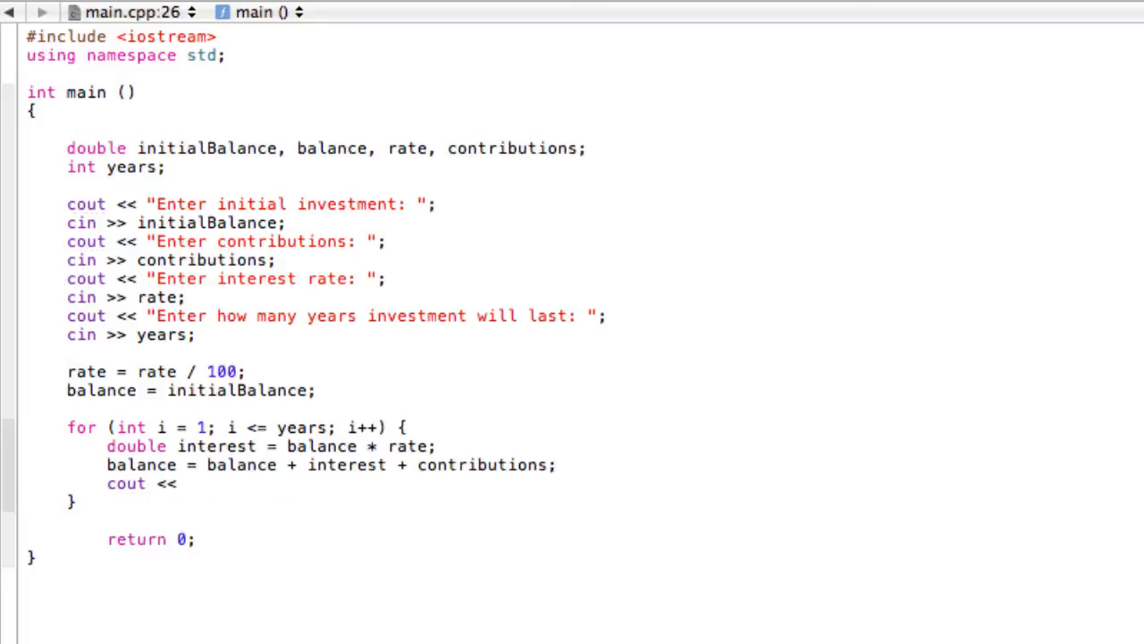
pyautogui.click(188, 483)
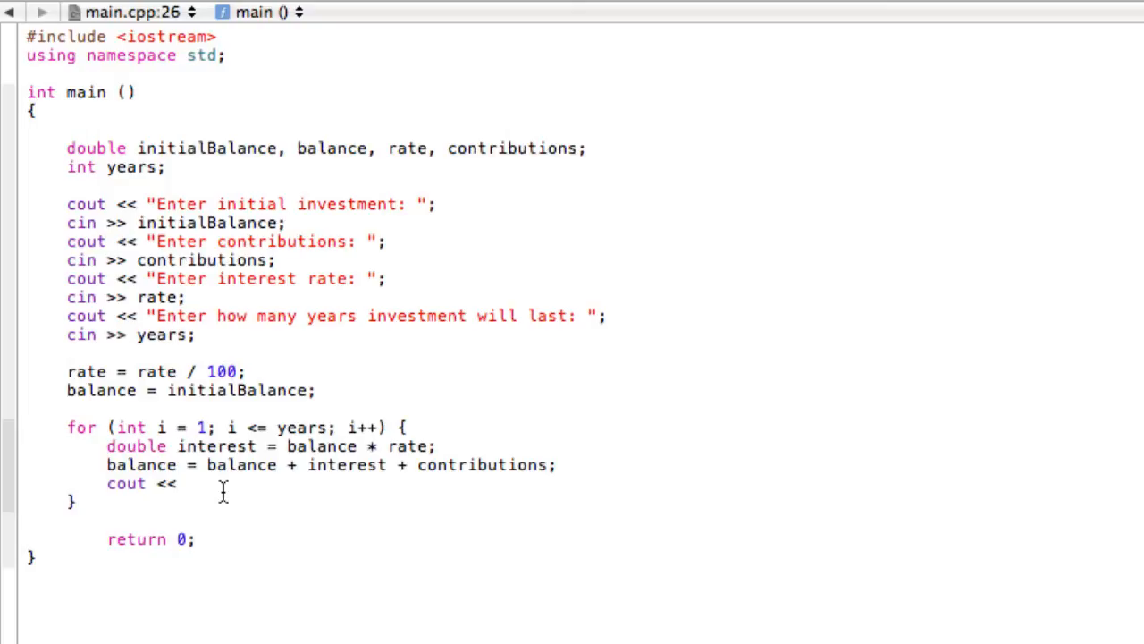
pyautogui.write('i')
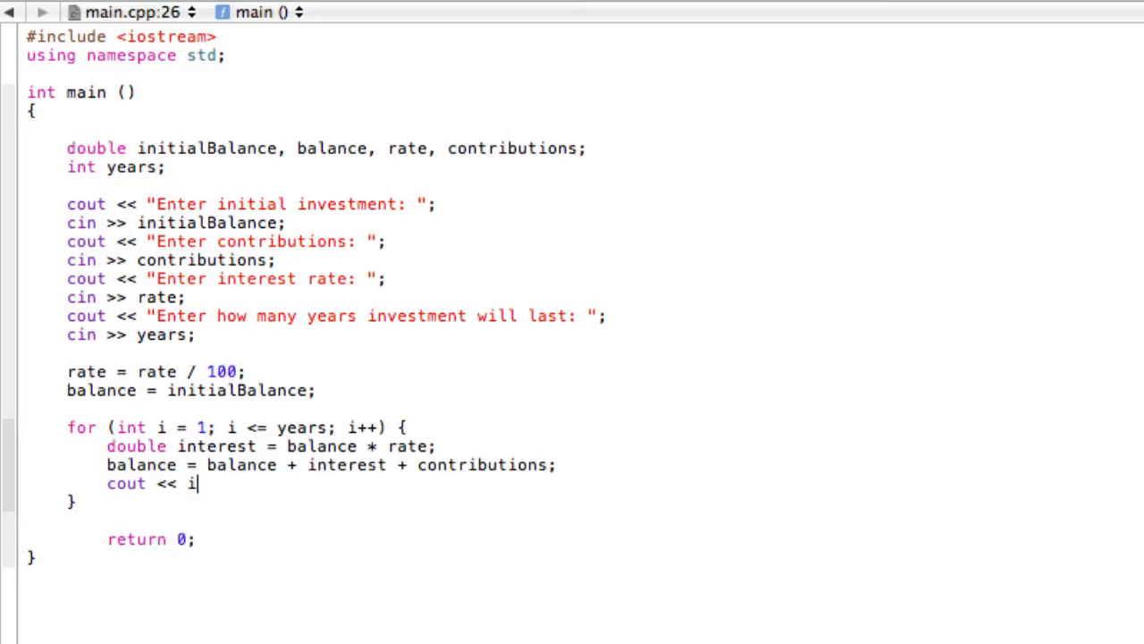
pyautogui.write('<<')
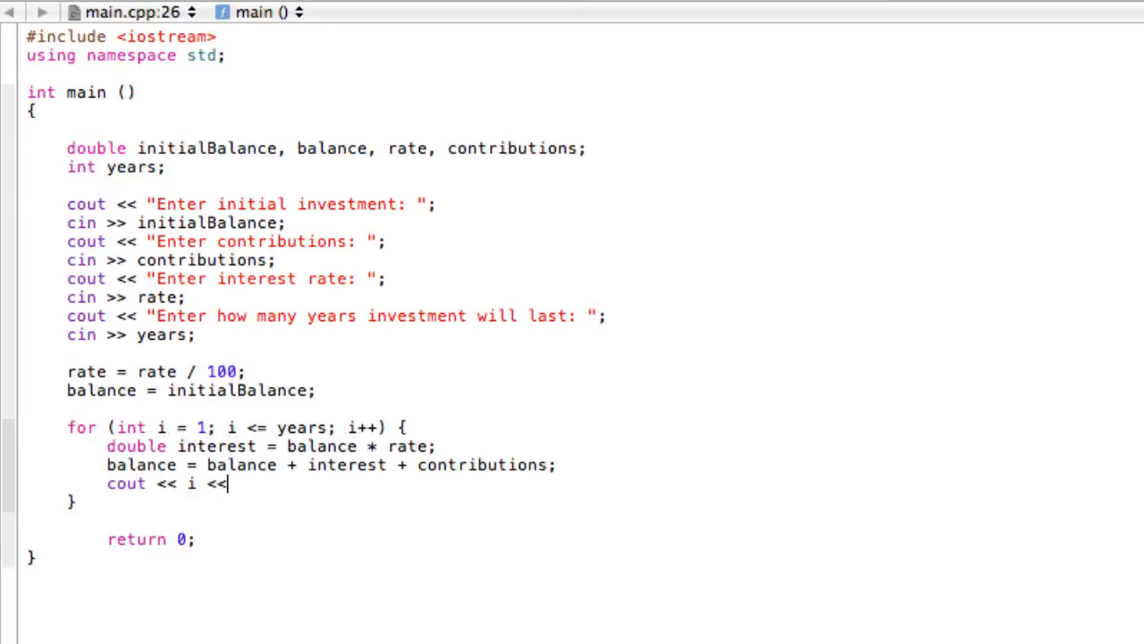
pyautogui.write('" "')
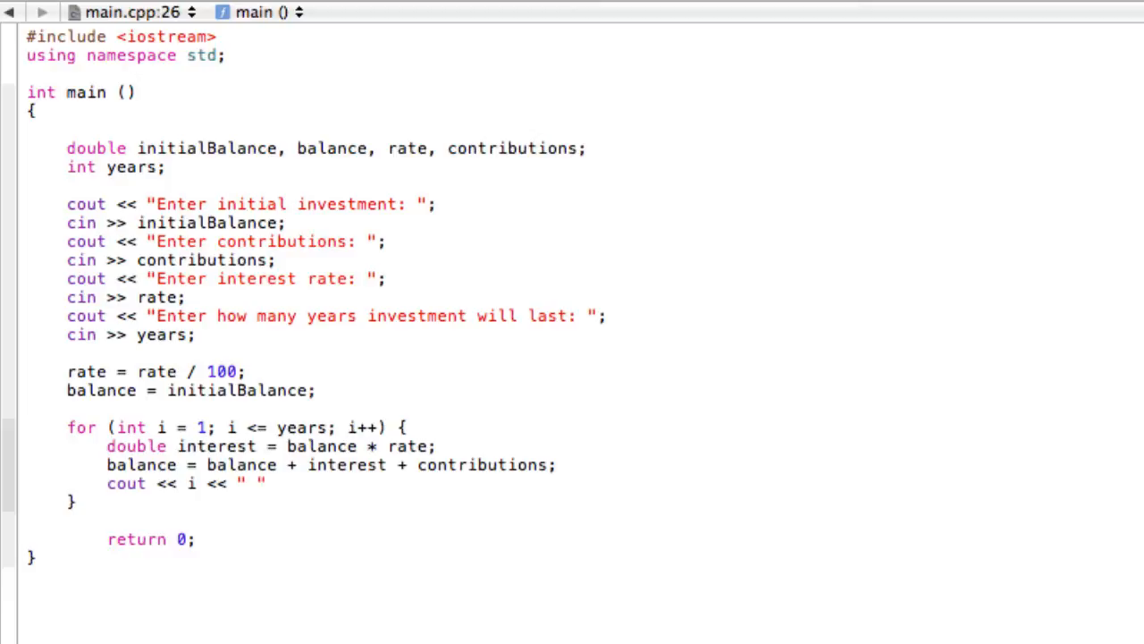
pyautogui.write('<< balance')
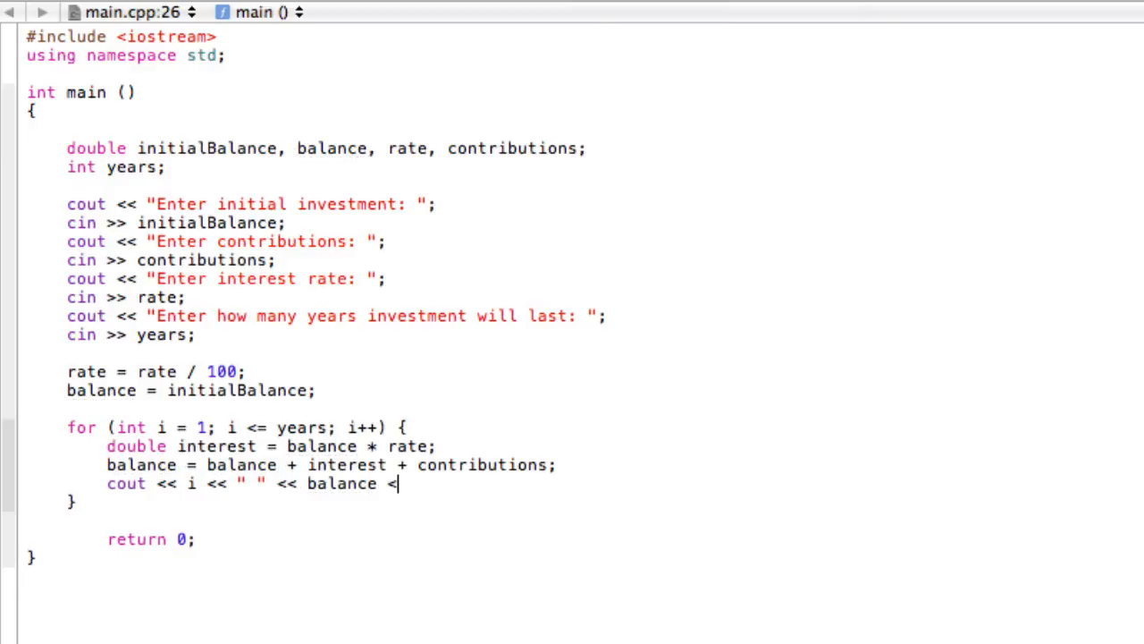
pyautogui.write('<< endl;')
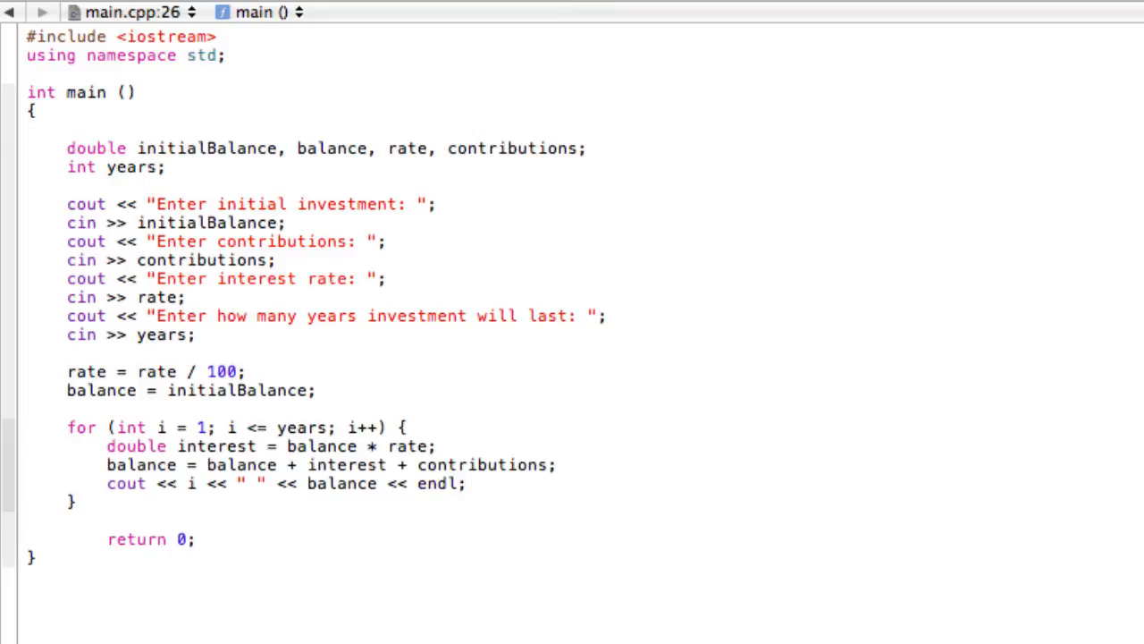
pyautogui.press('Return')
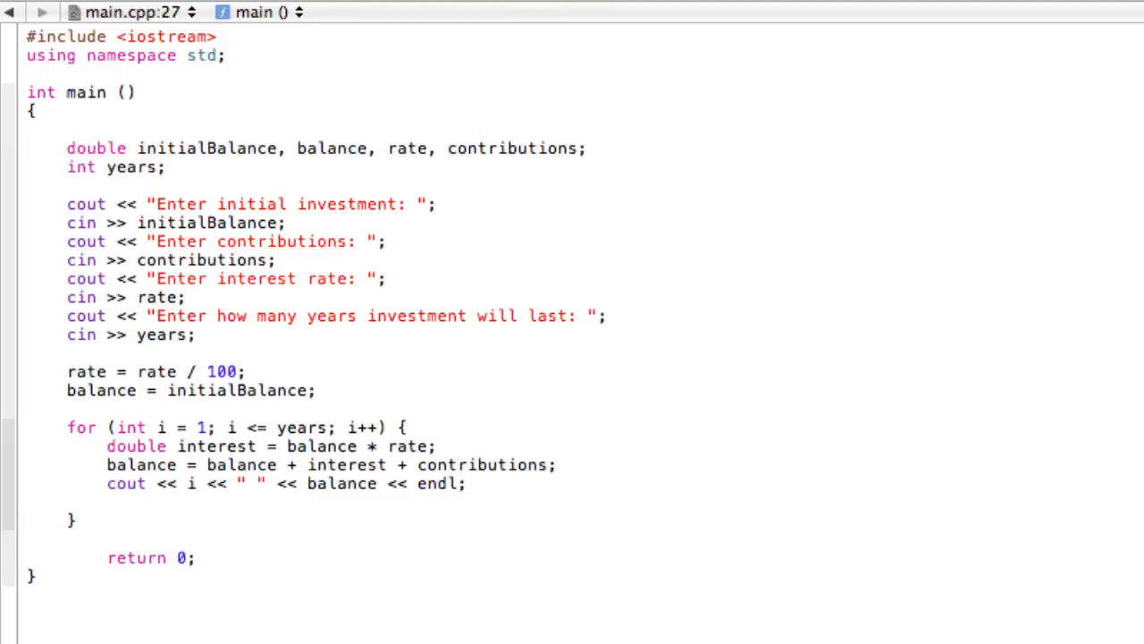
pyautogui.moveTo(299, 209)
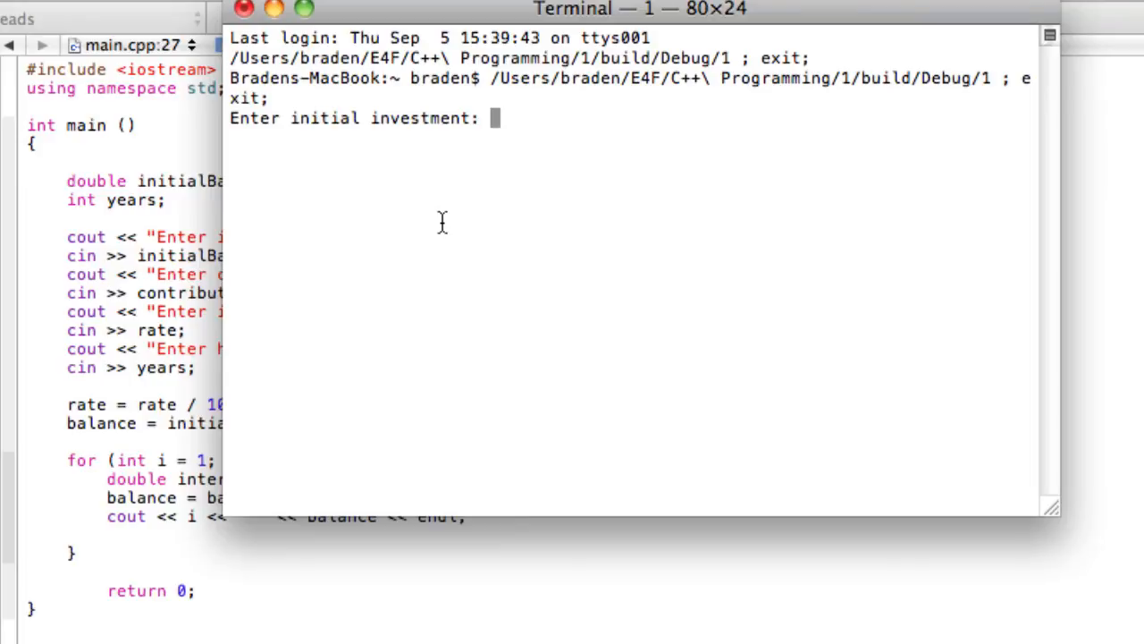
# - Enter 10000 invested and a 5% rate, then 15 years, in the running calculator
pyautogui.write('10000')
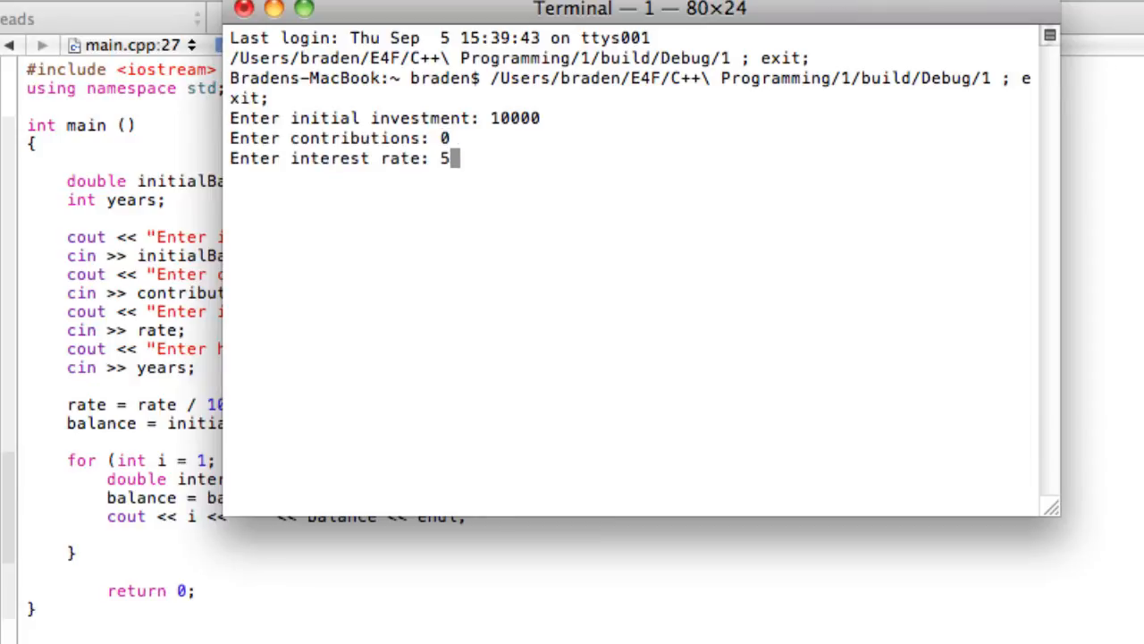
pyautogui.press('Return')
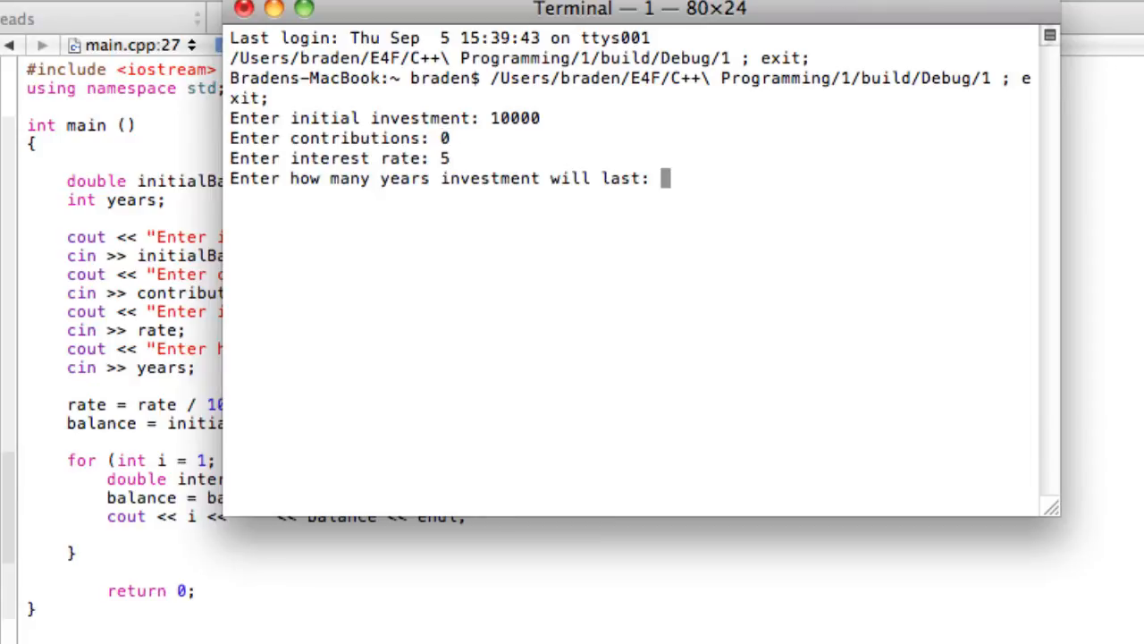
pyautogui.write('15')
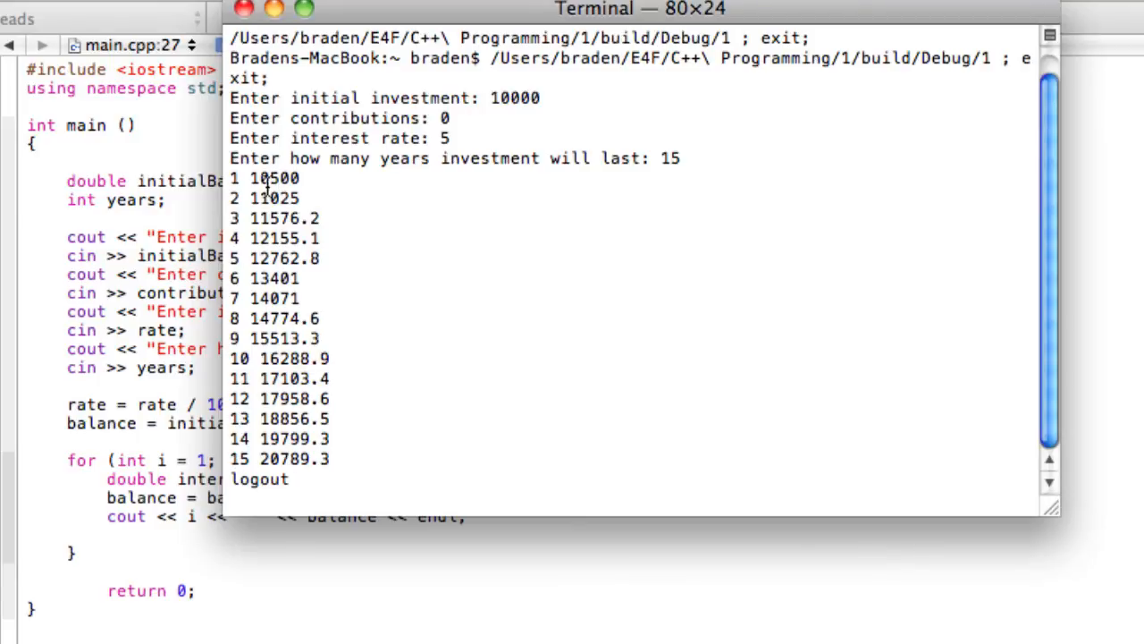
pyautogui.moveTo(317, 188)
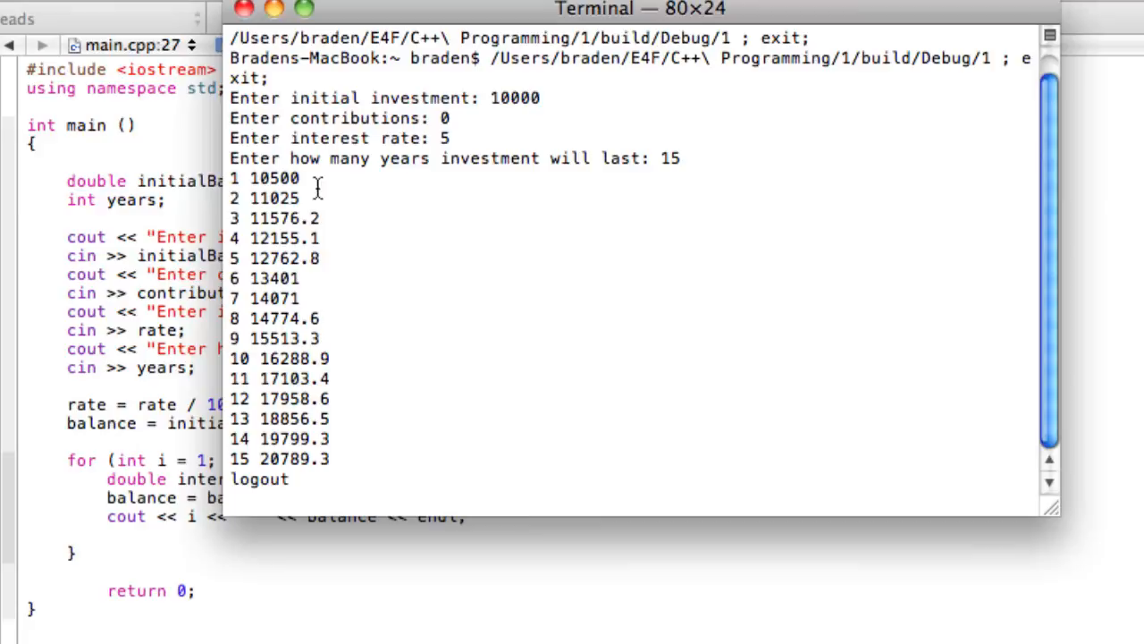
pyautogui.moveTo(255, 197)
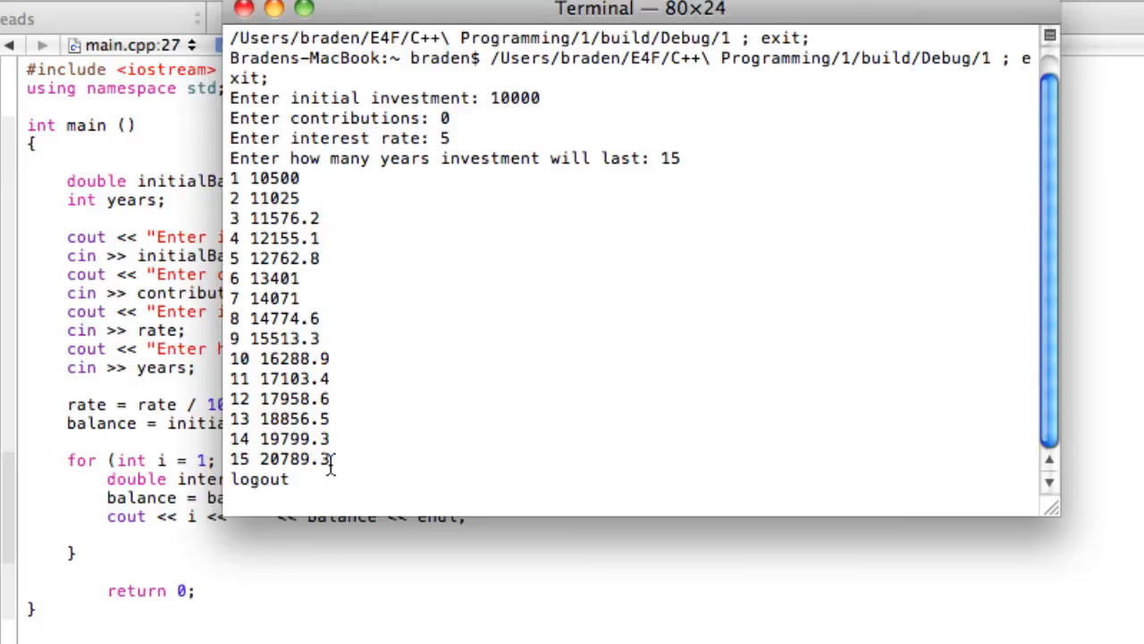
# - Close the Terminal window showing the 15 yearly balances ending at 20789.3
pyautogui.click(245, 9)
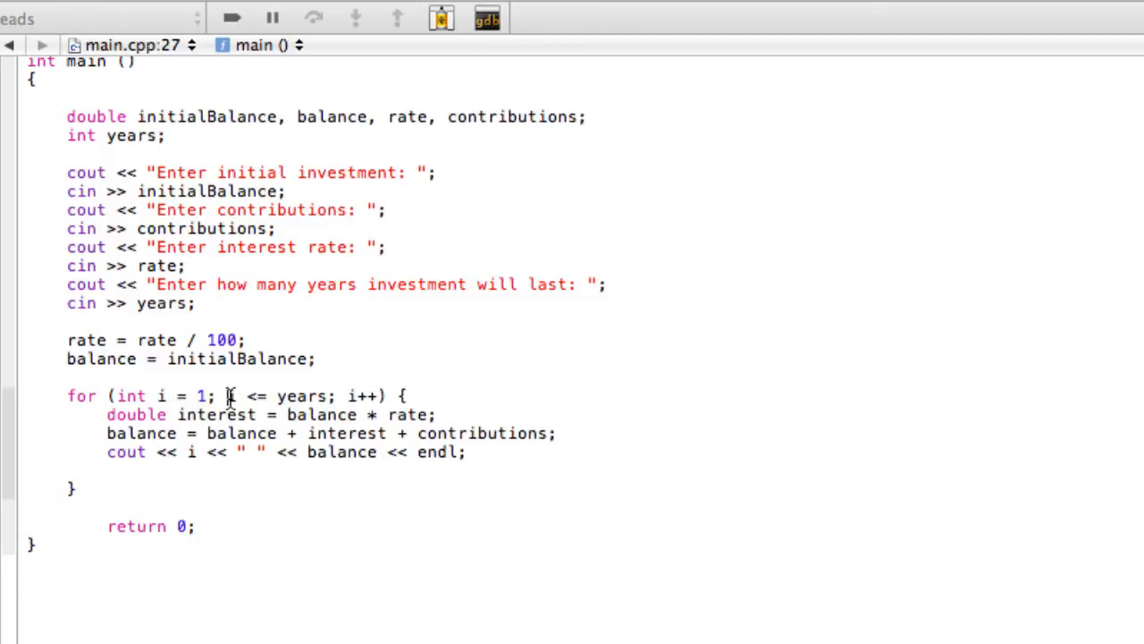
# - Back in Xcode, select i++ in the for header and scroll through main.cpp
pyautogui.click(162, 303)
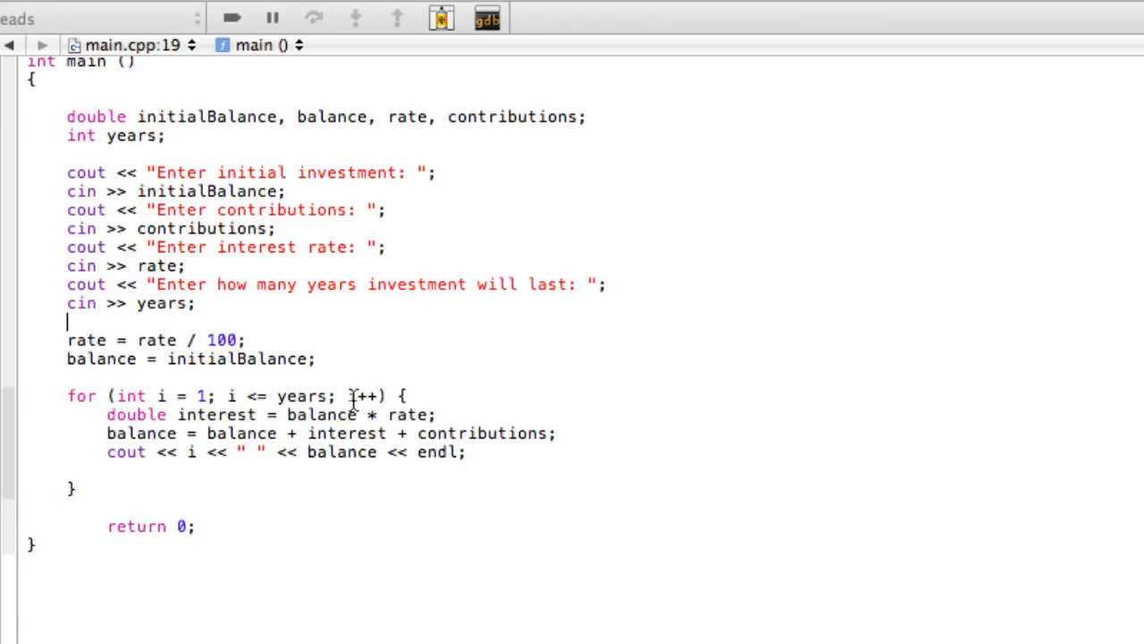
pyautogui.doubleClick(361, 395)
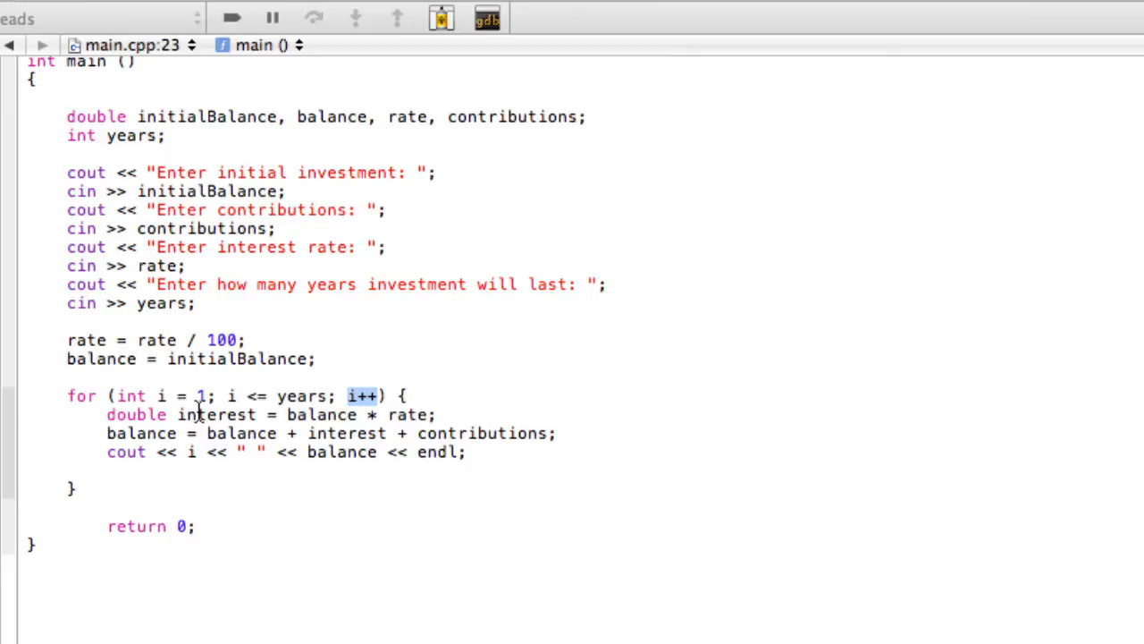
pyautogui.scroll(-3)
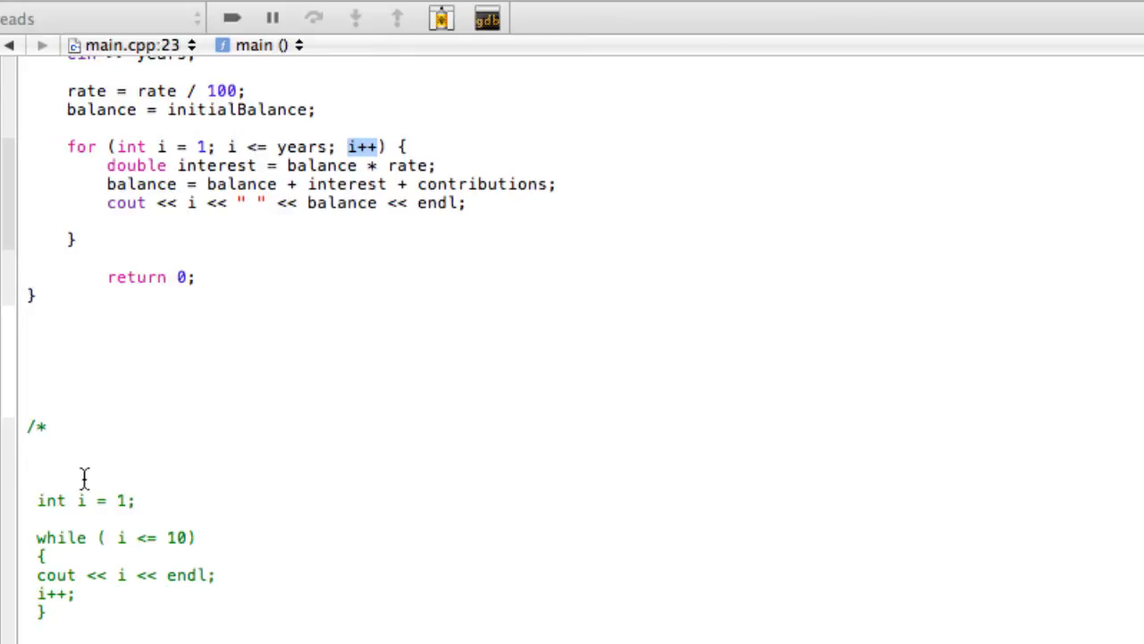
pyautogui.scroll(3)
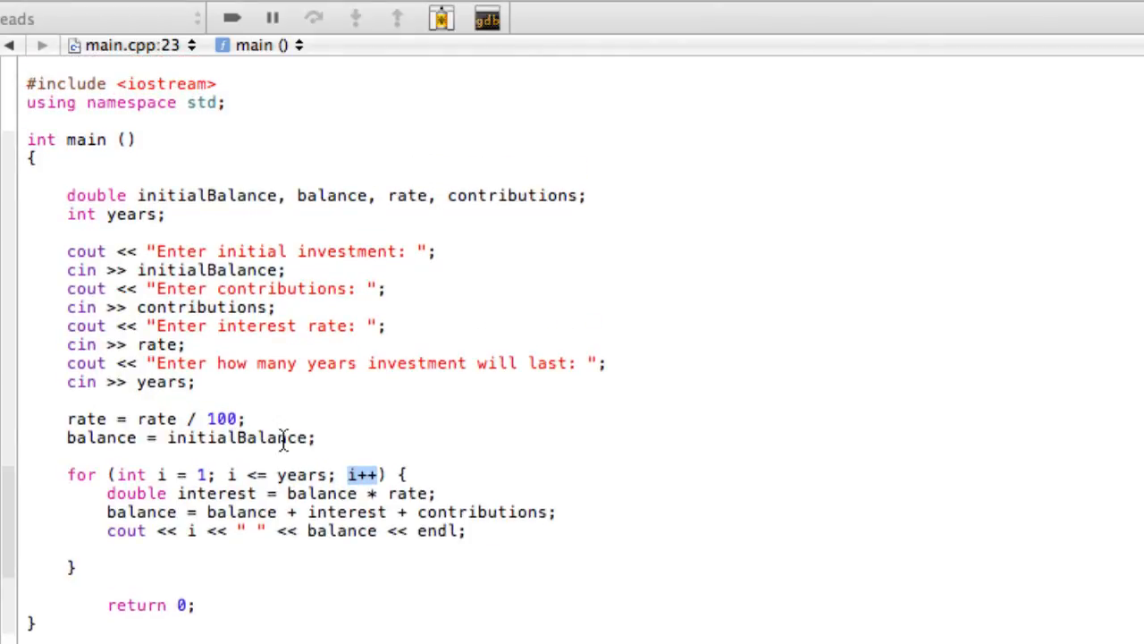
pyautogui.moveTo(249, 499)
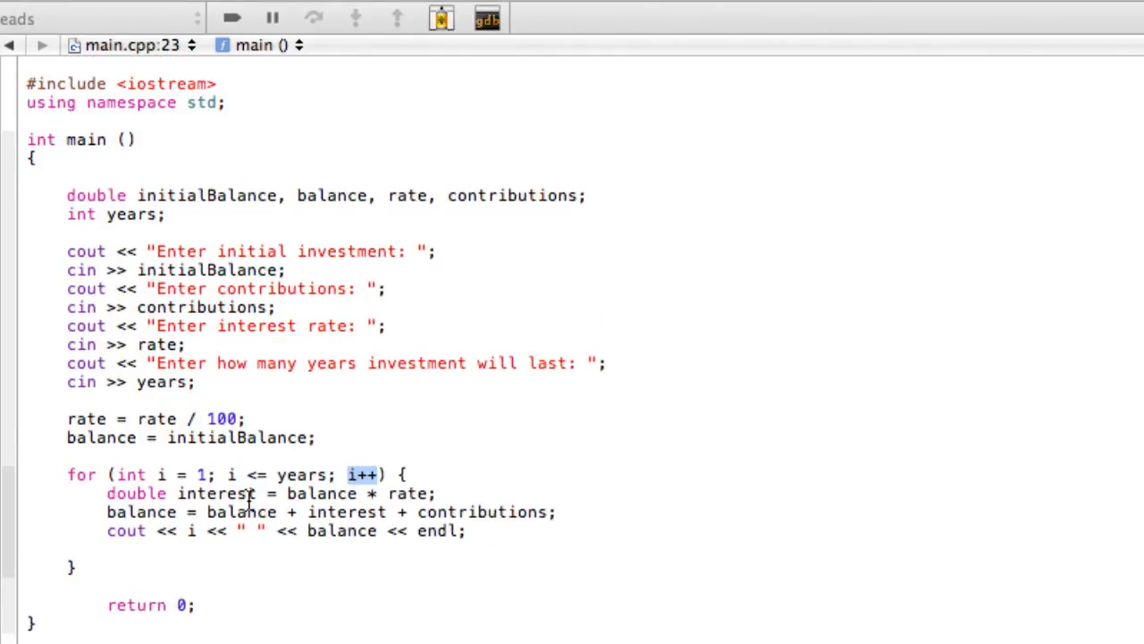